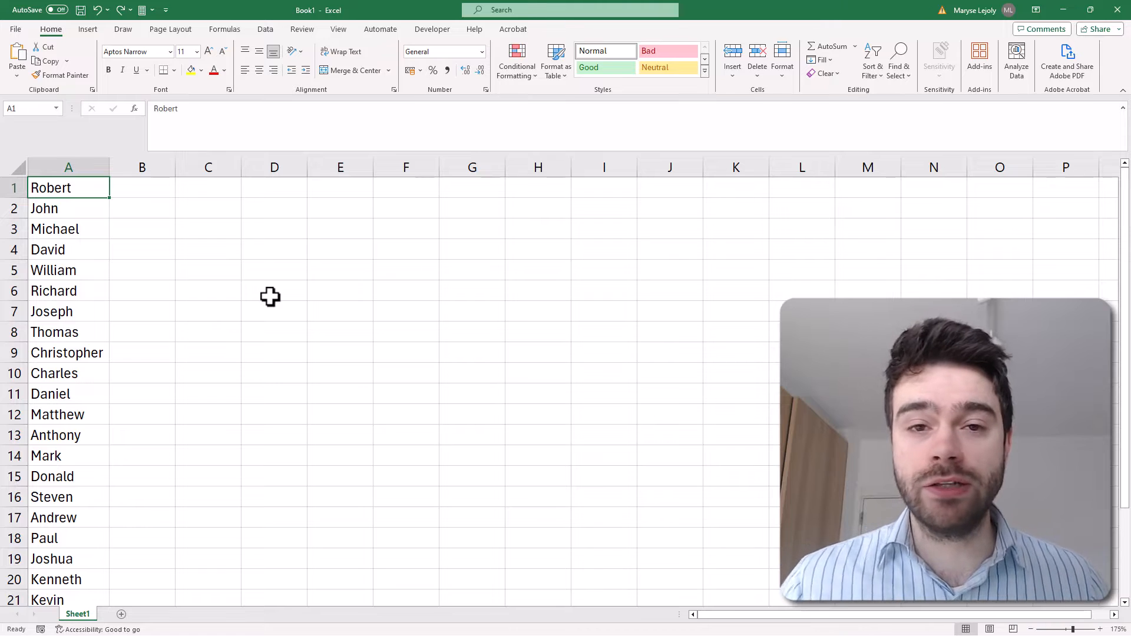
# Step: Enter =RIGHT(A1,4) in B1 so it shows 'bert', Robert's last four letters
pyautogui.click(141, 187)
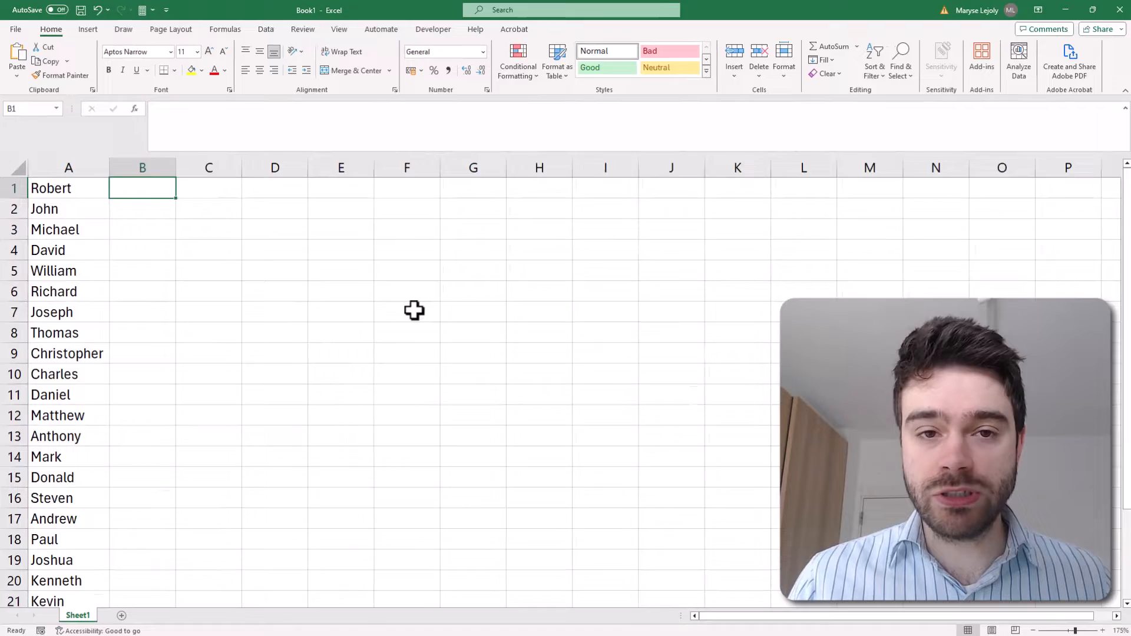
pyautogui.write('=RIGHT')
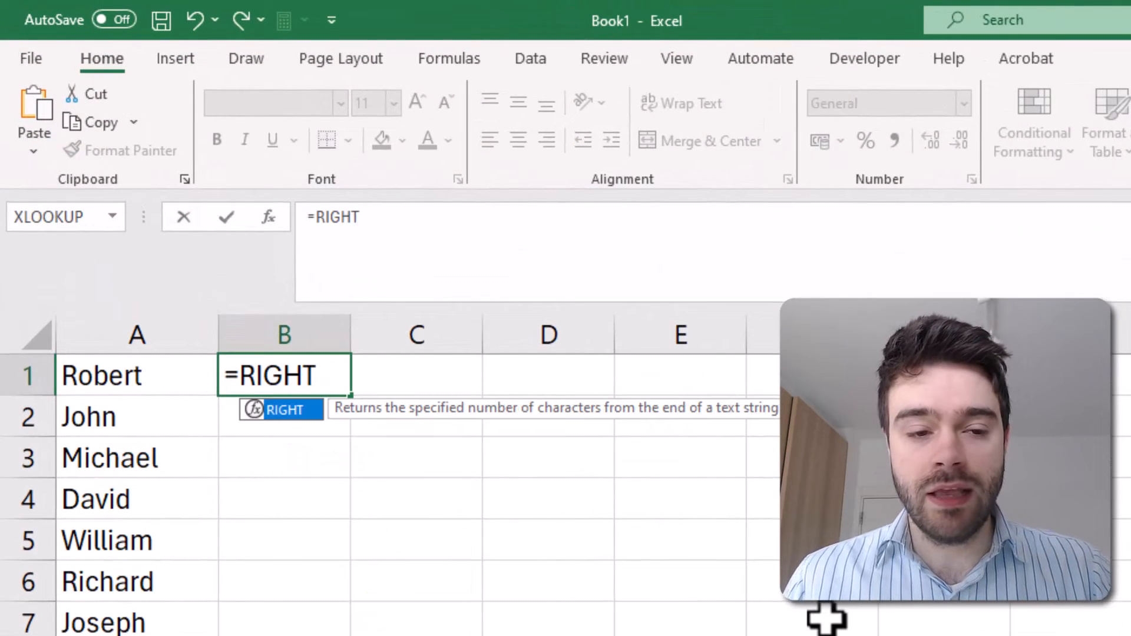
pyautogui.write('(A1')
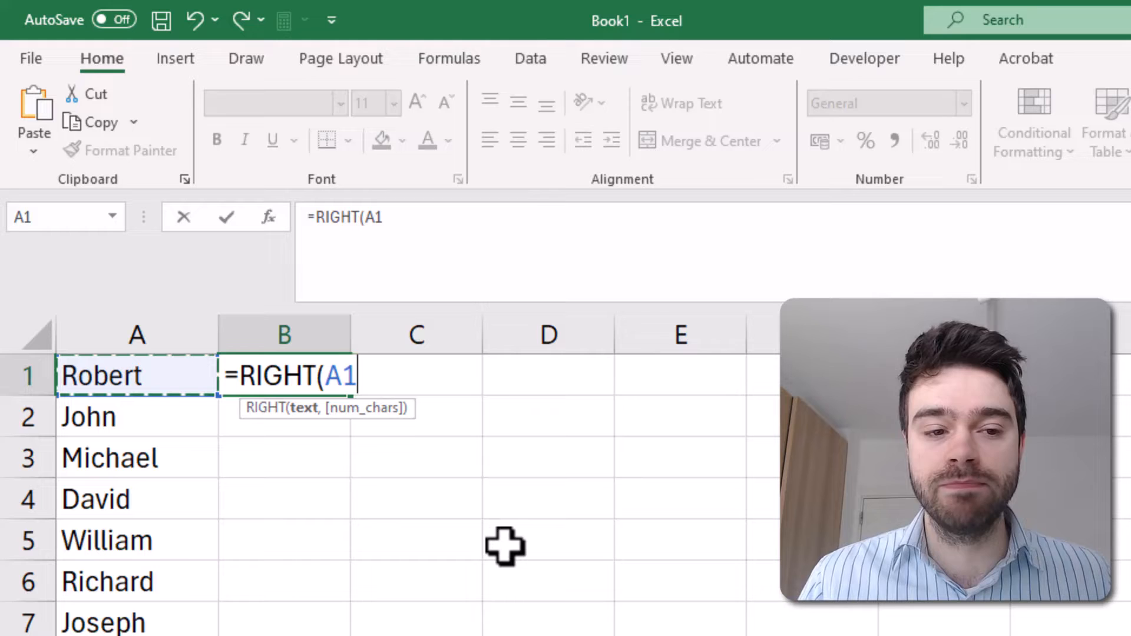
pyautogui.write(',')
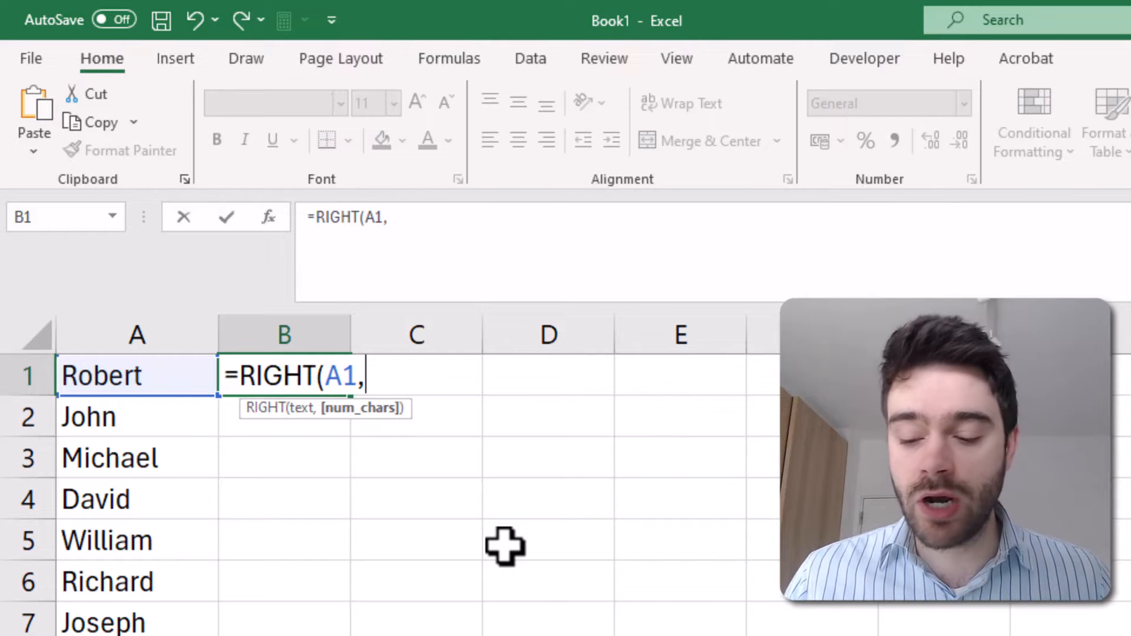
pyautogui.write('4')
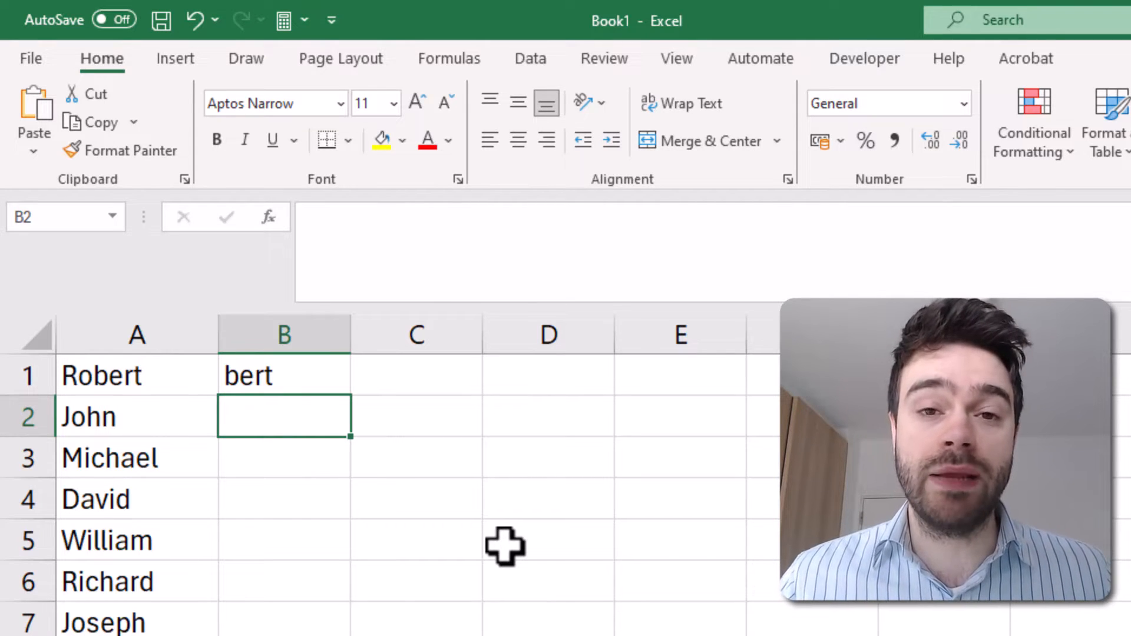
# Step: Fill B1's RIGHT formula down to B5 and inspect David's copied formula
pyautogui.click(284, 376)
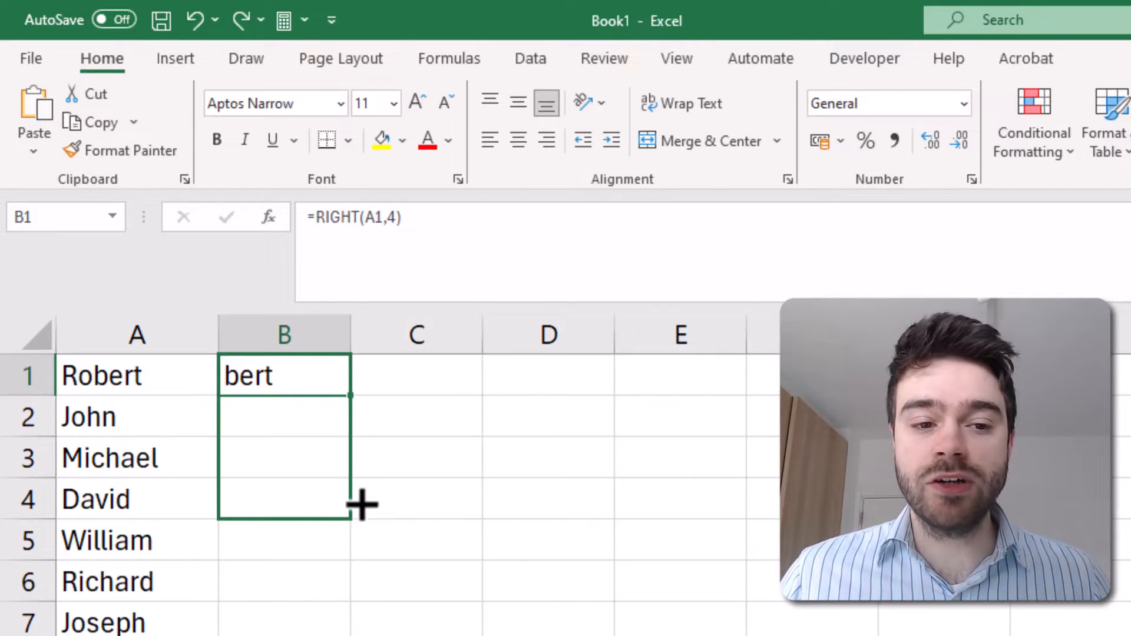
pyautogui.moveTo(349, 400); pyautogui.dragTo(349, 552)
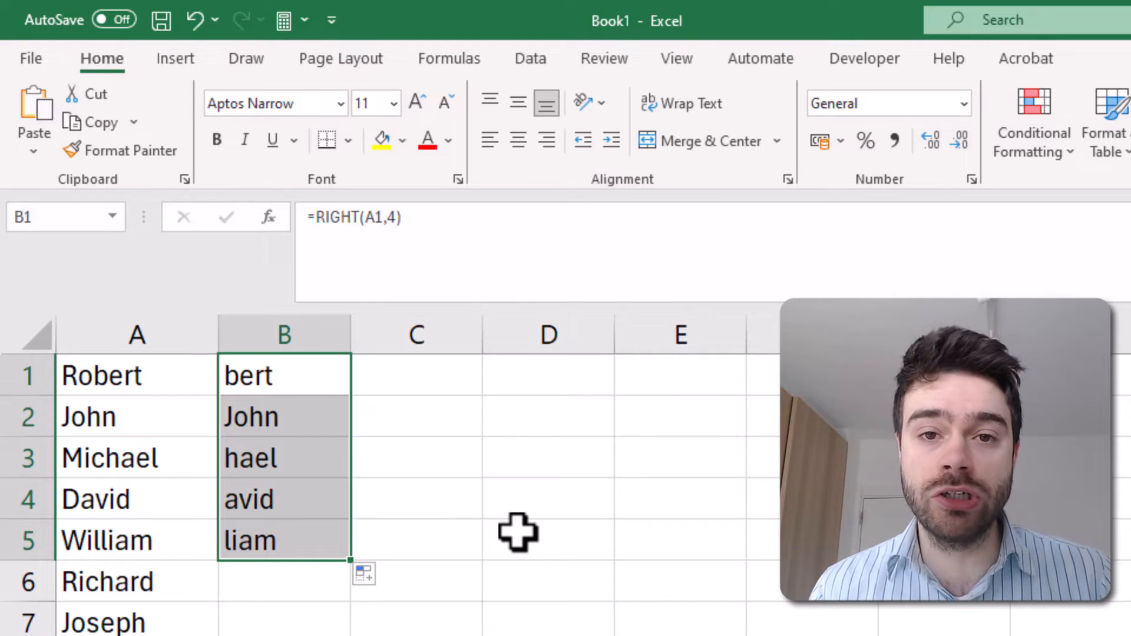
pyautogui.moveTo(332, 408)
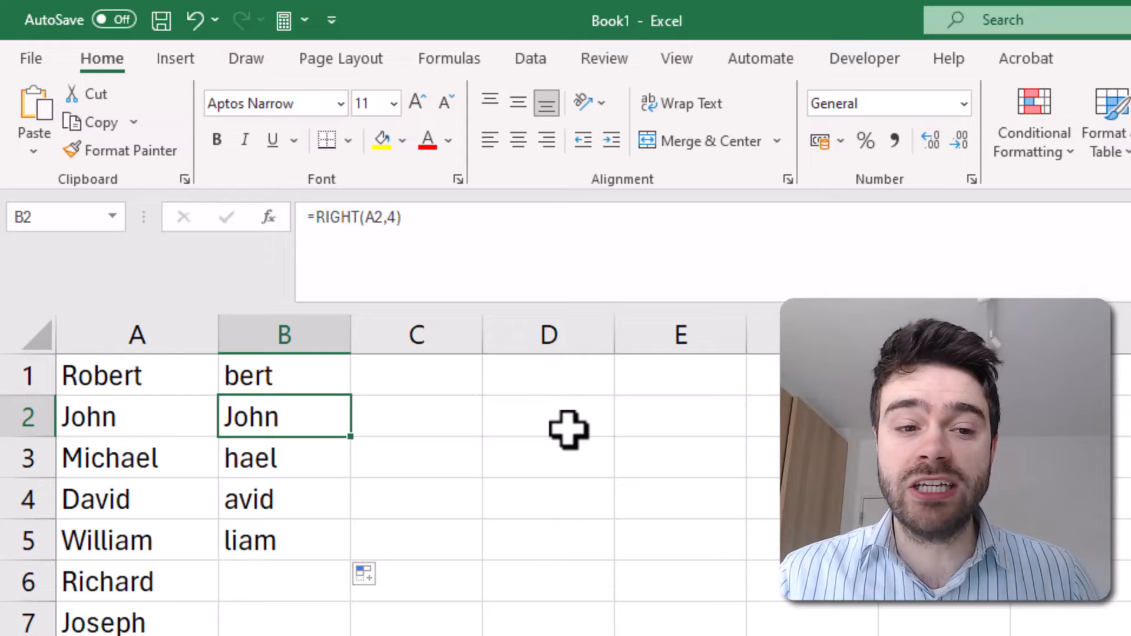
pyautogui.click(283, 498)
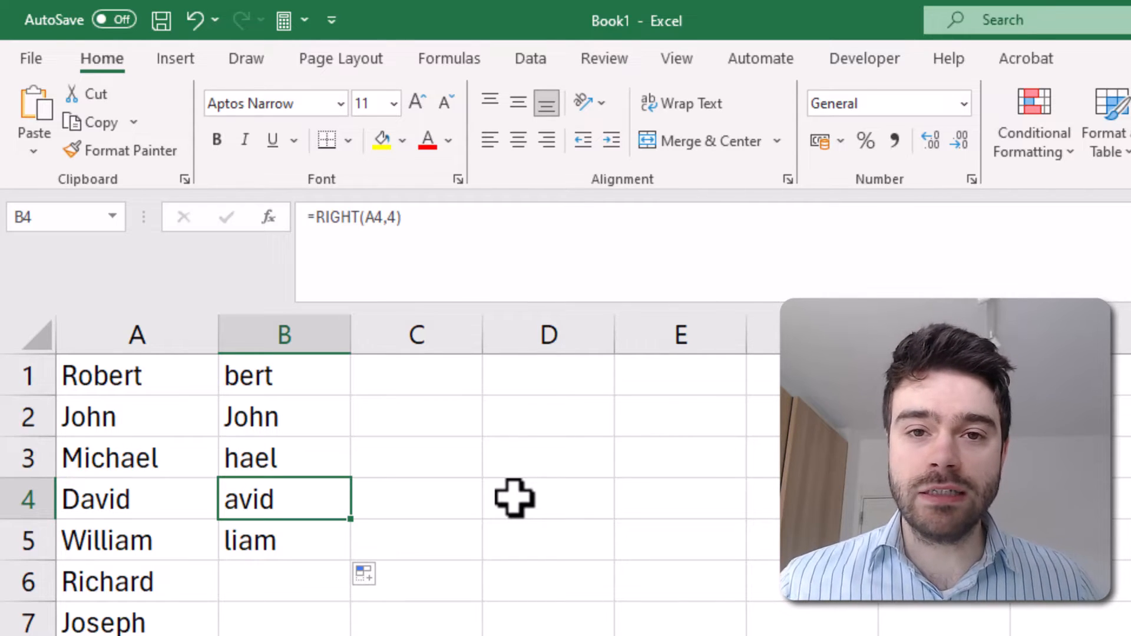
pyautogui.moveTo(487, 473)
pyautogui.write('=')
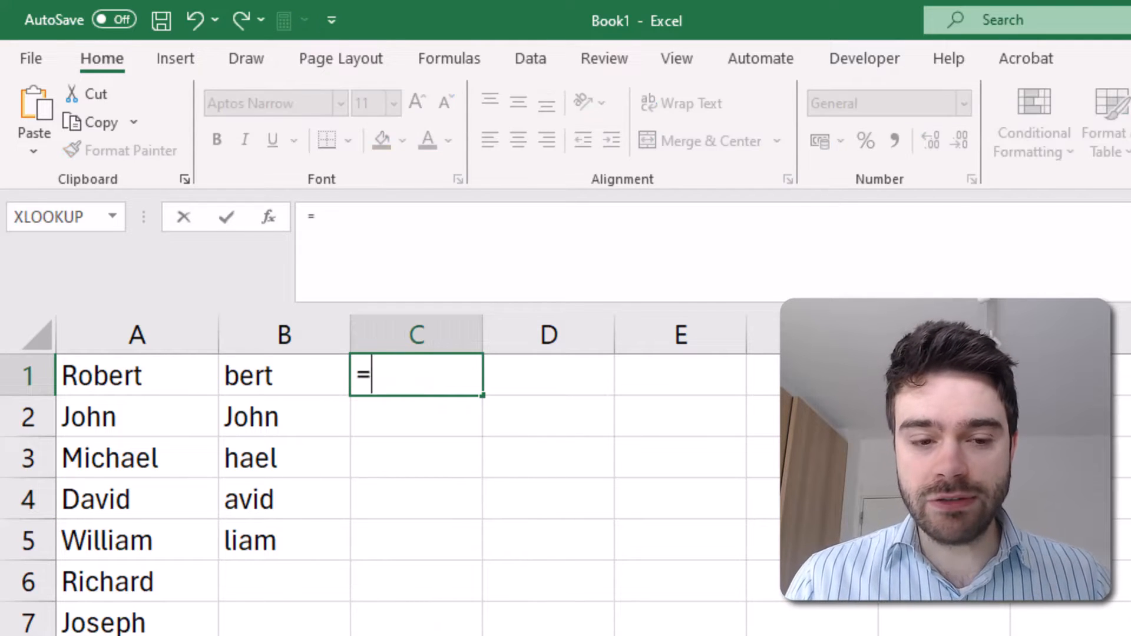
# Step: Enter =LEN(A1) in C1 to give name lengths 6, 4, 7, 5, 7
pyautogui.write('LEN(')
pyautogui.click(548, 375)
pyautogui.write('=')
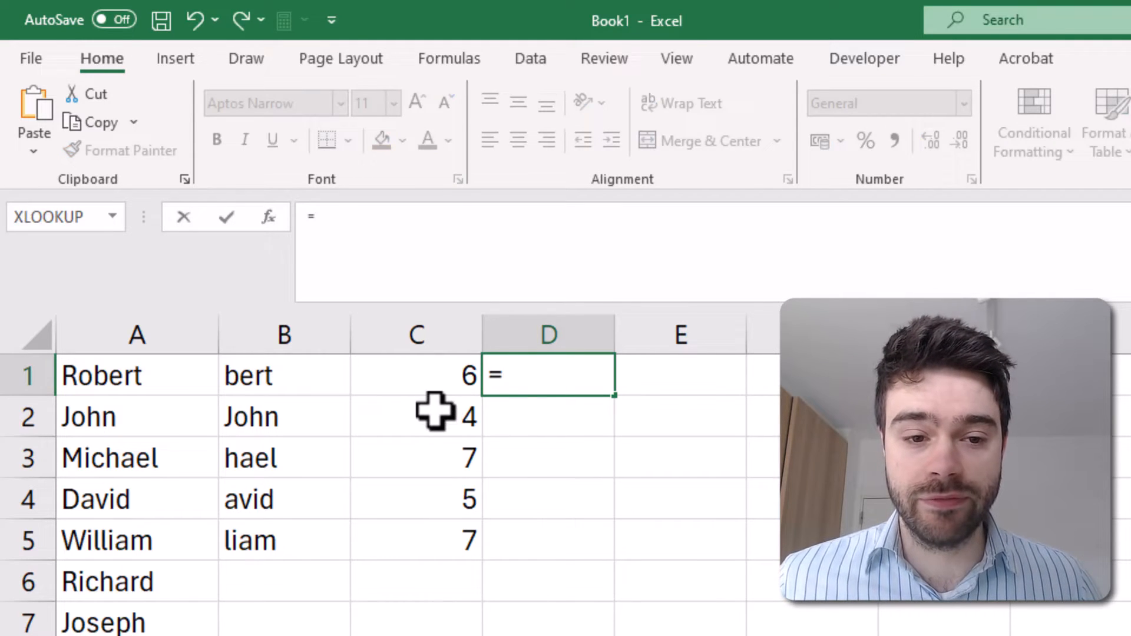
# Step: Enter =C1-2 in D1, then select and delete the example results in B1:D5
pyautogui.click(415, 375)
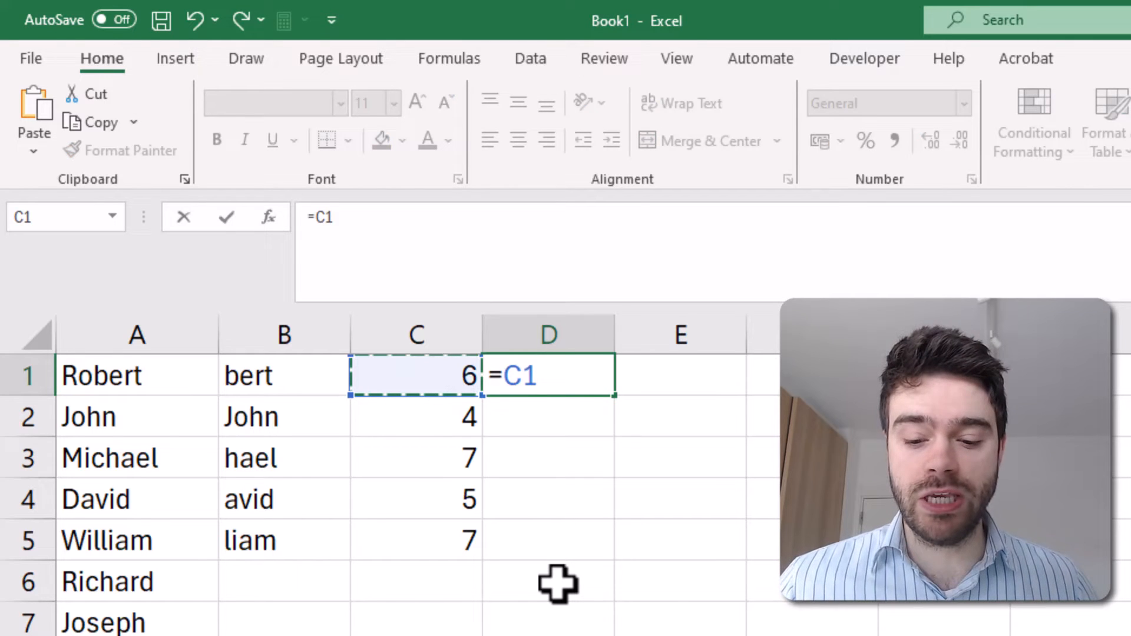
pyautogui.write('-')
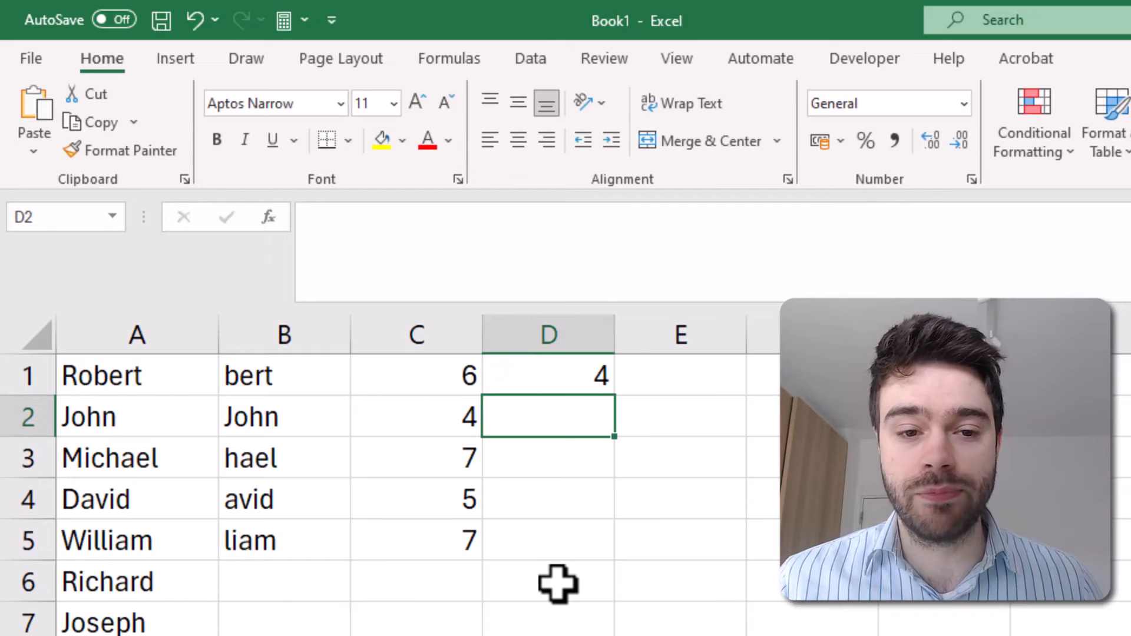
pyautogui.click(547, 375)
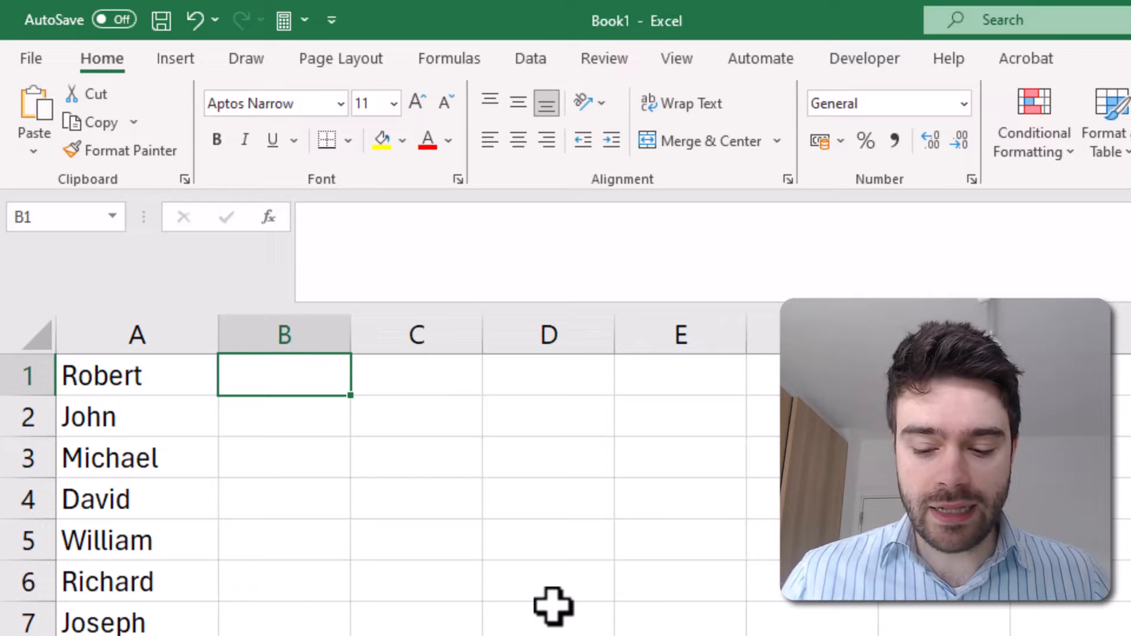
# Step: Enter =RIGHT(A1,LEN(A1)-2) in B1 to drop the name's first two letters
pyautogui.write('=RIGHT')
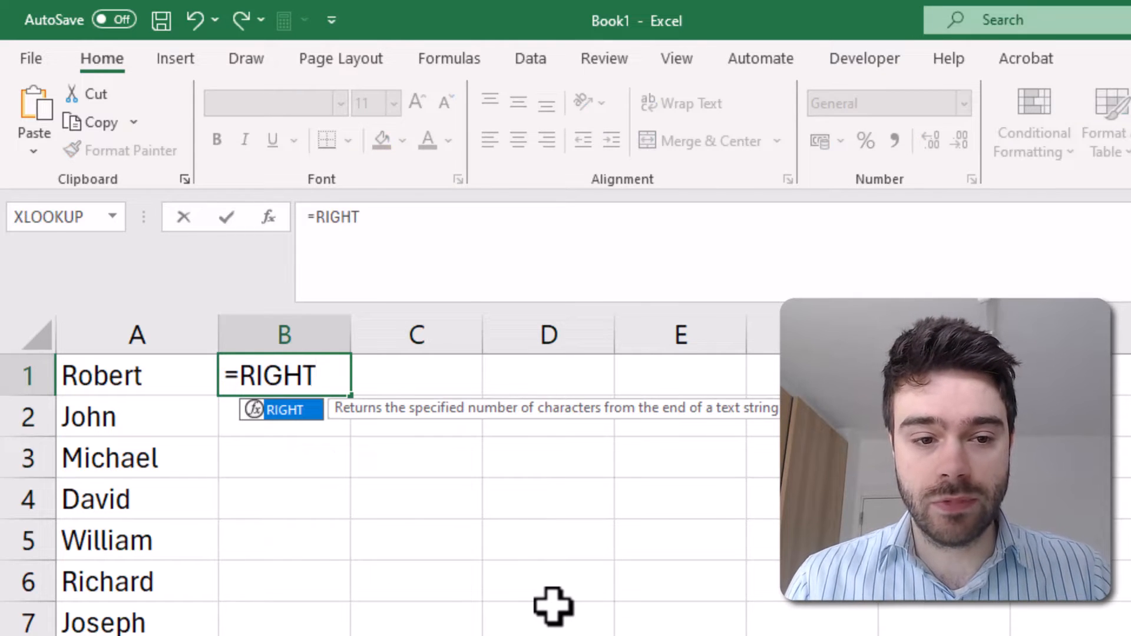
pyautogui.write('(')
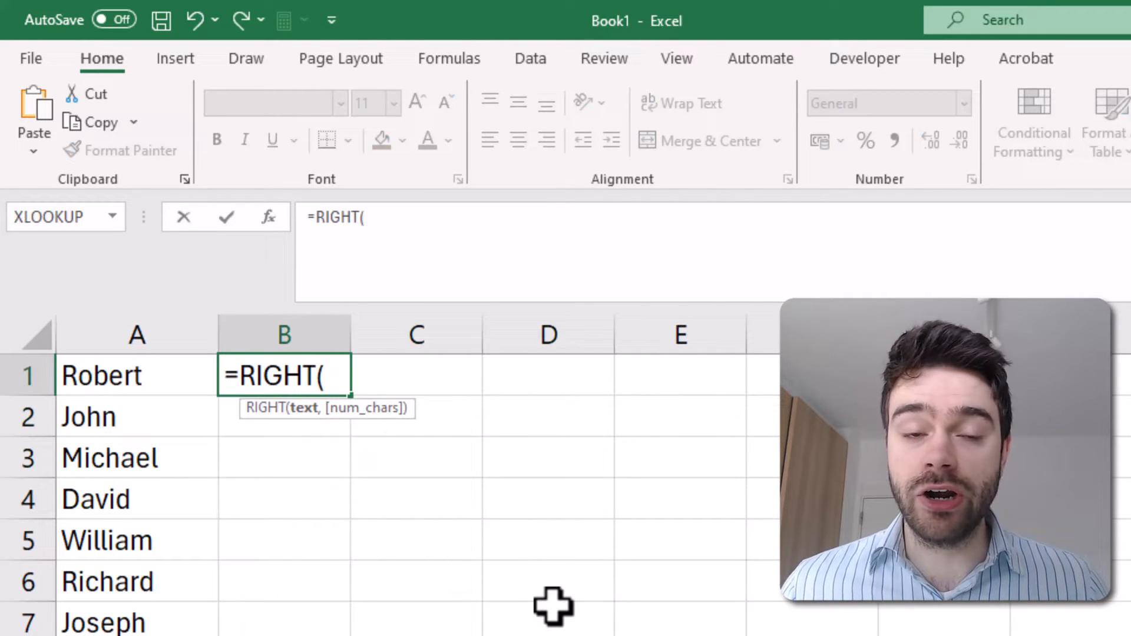
pyautogui.click(136, 376)
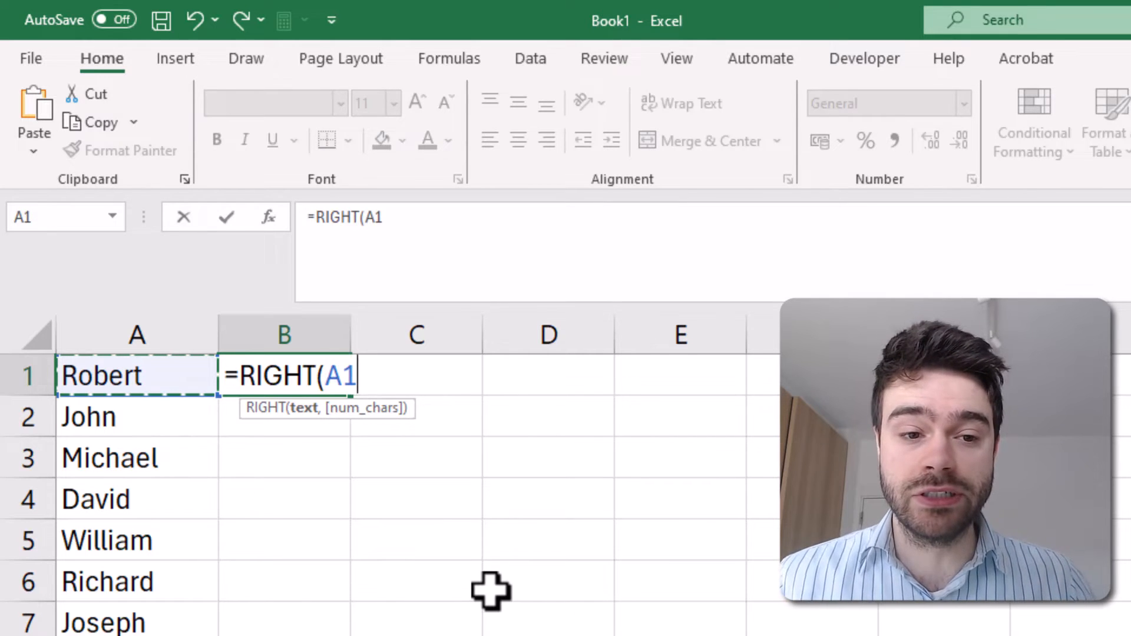
pyautogui.write(',')
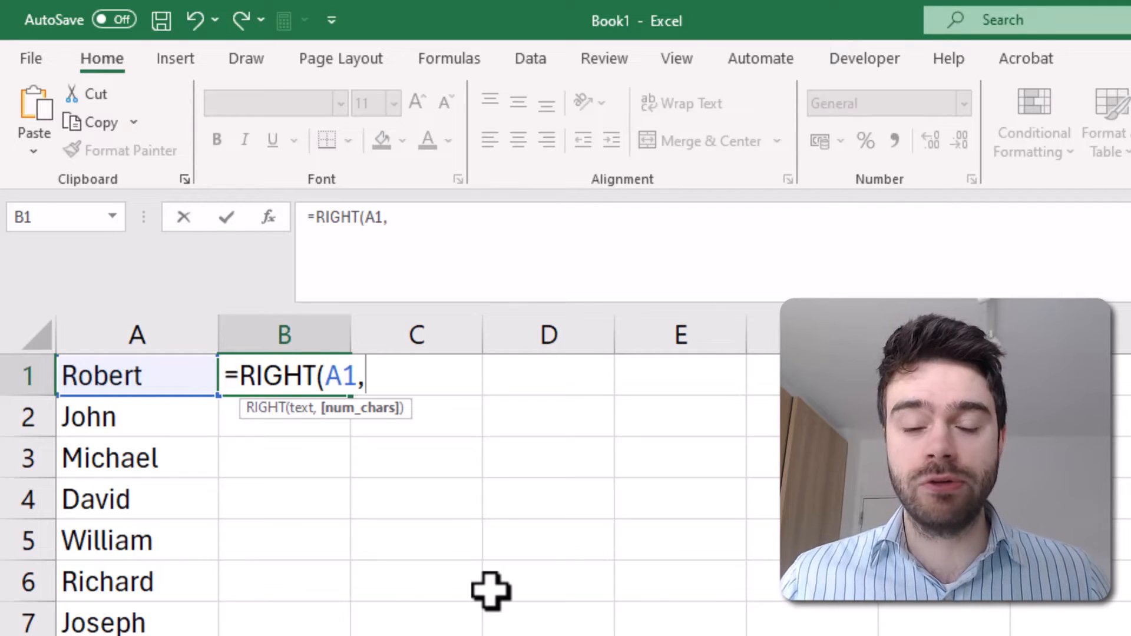
pyautogui.write('LEN')
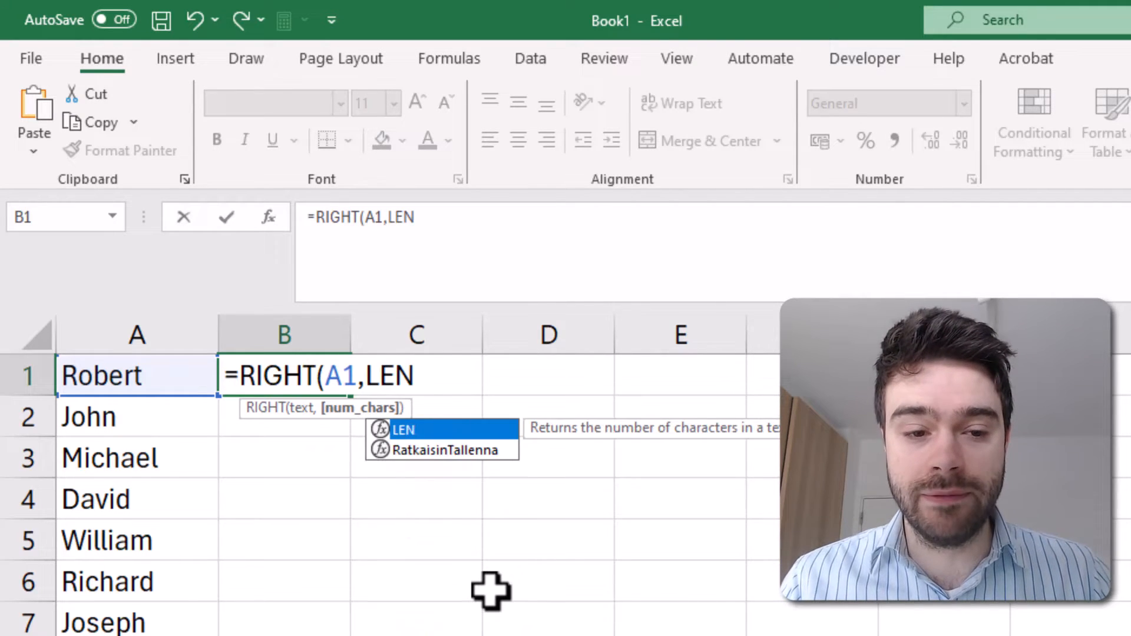
pyautogui.write('(')
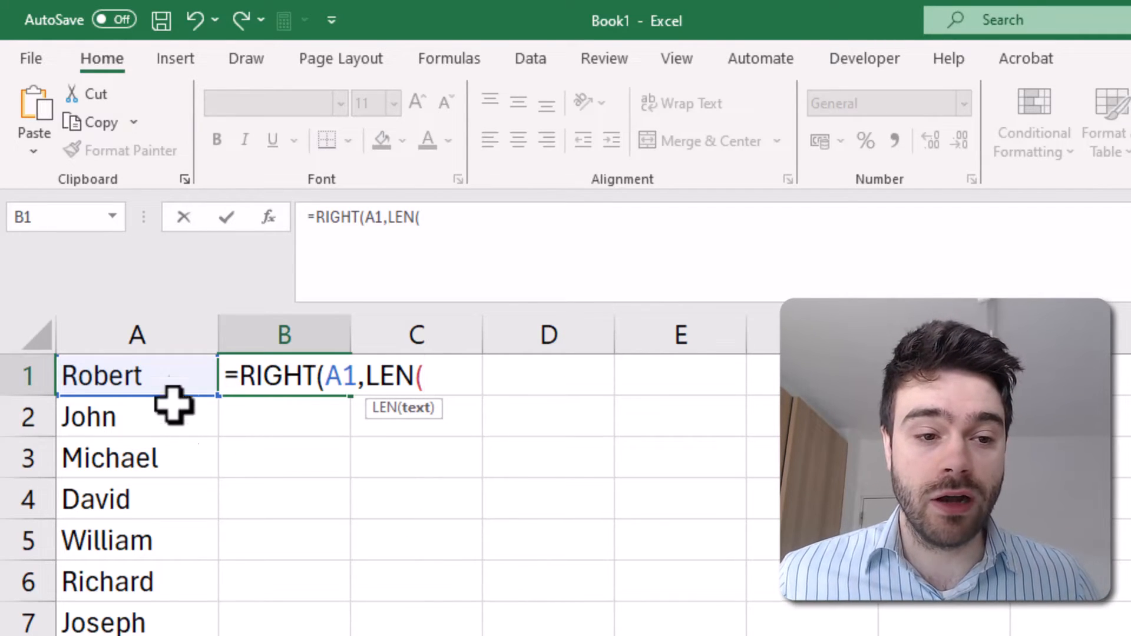
pyautogui.click(137, 375)
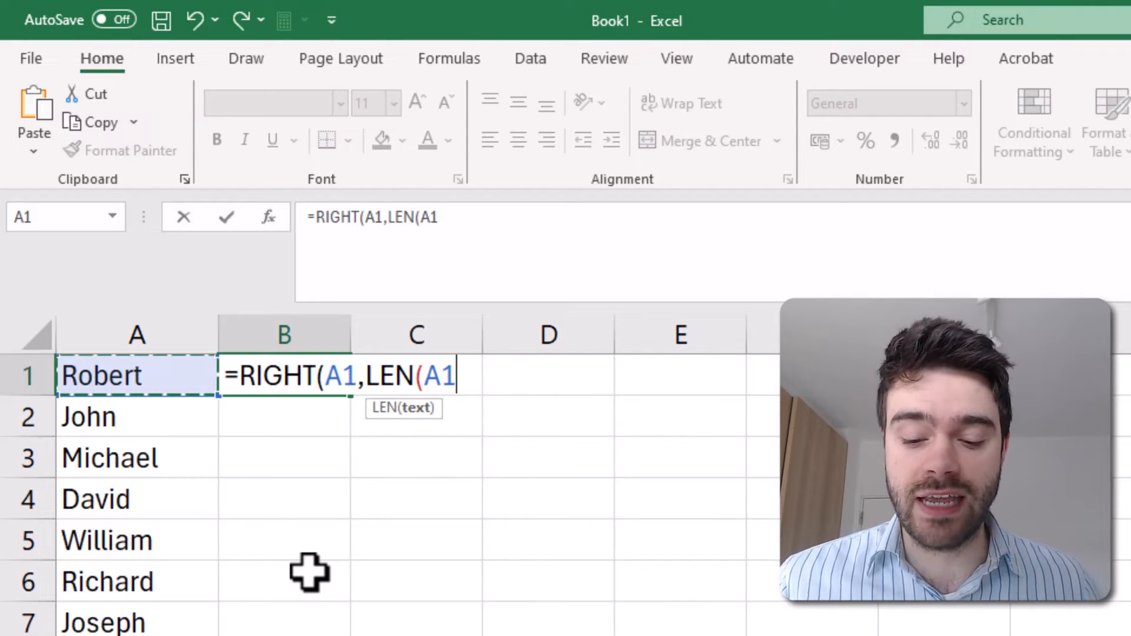
pyautogui.write(')')
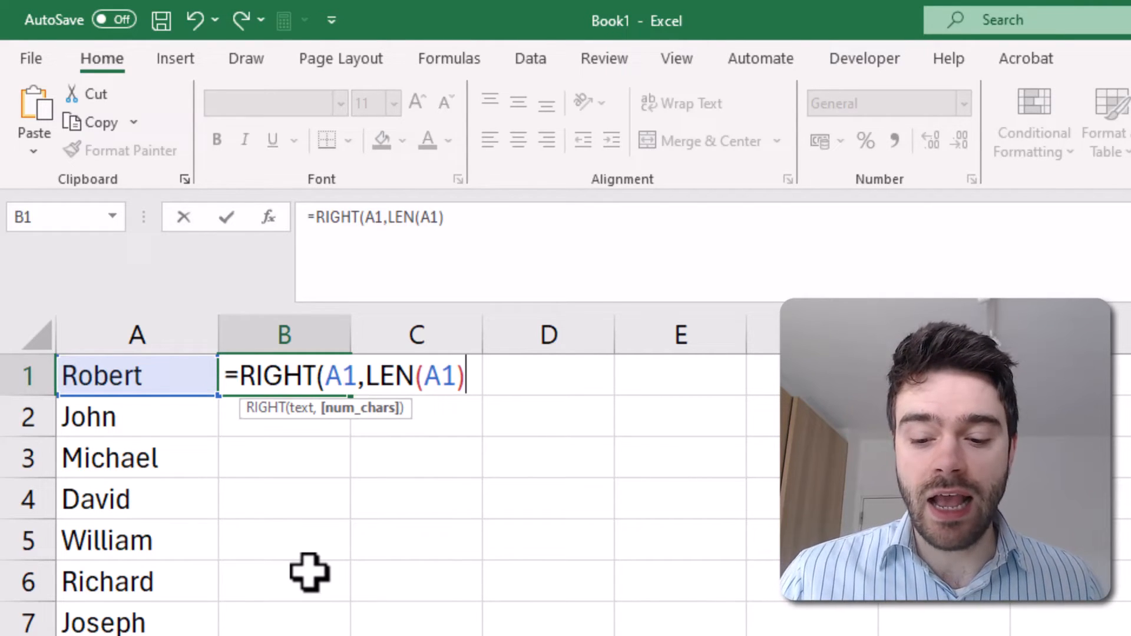
pyautogui.write('-')
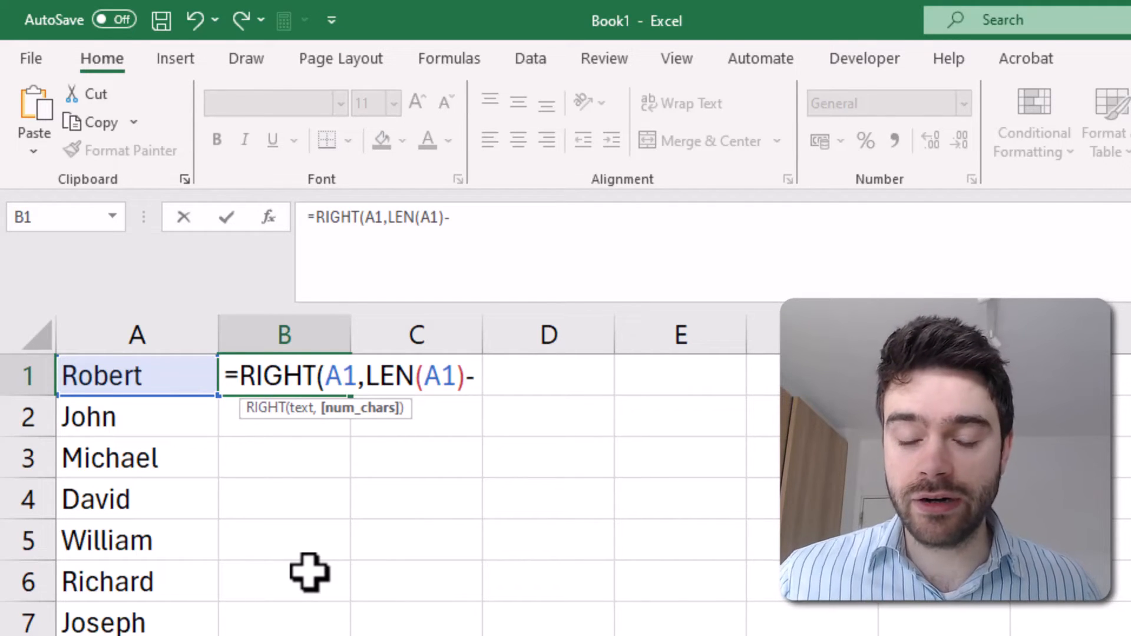
pyautogui.write('2')
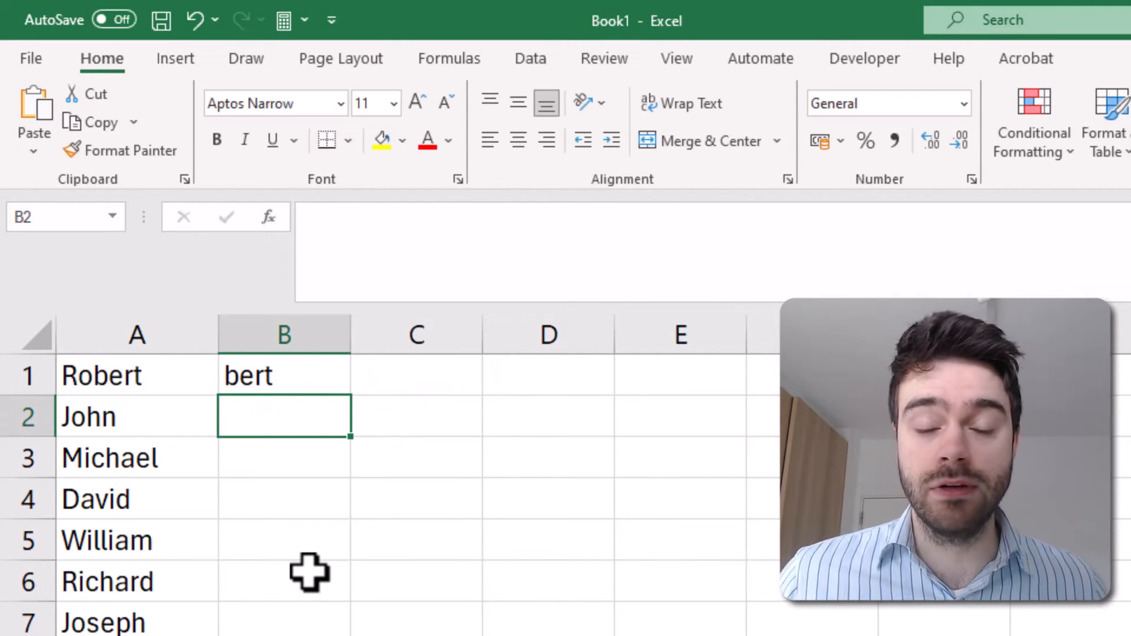
pyautogui.click(283, 375)
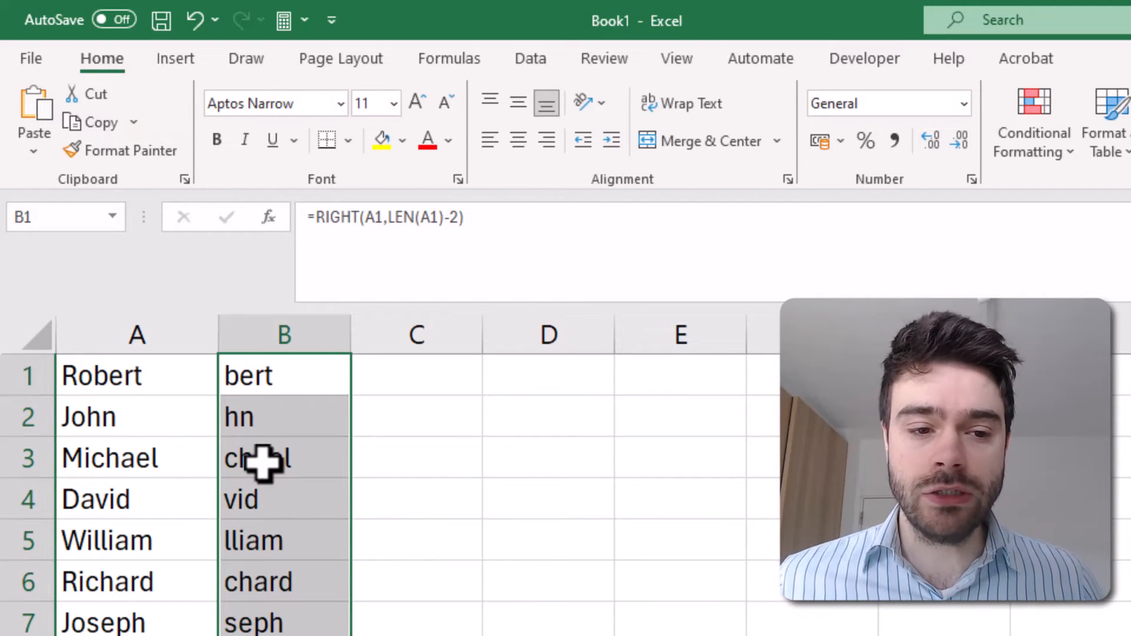
pyautogui.click(283, 417)
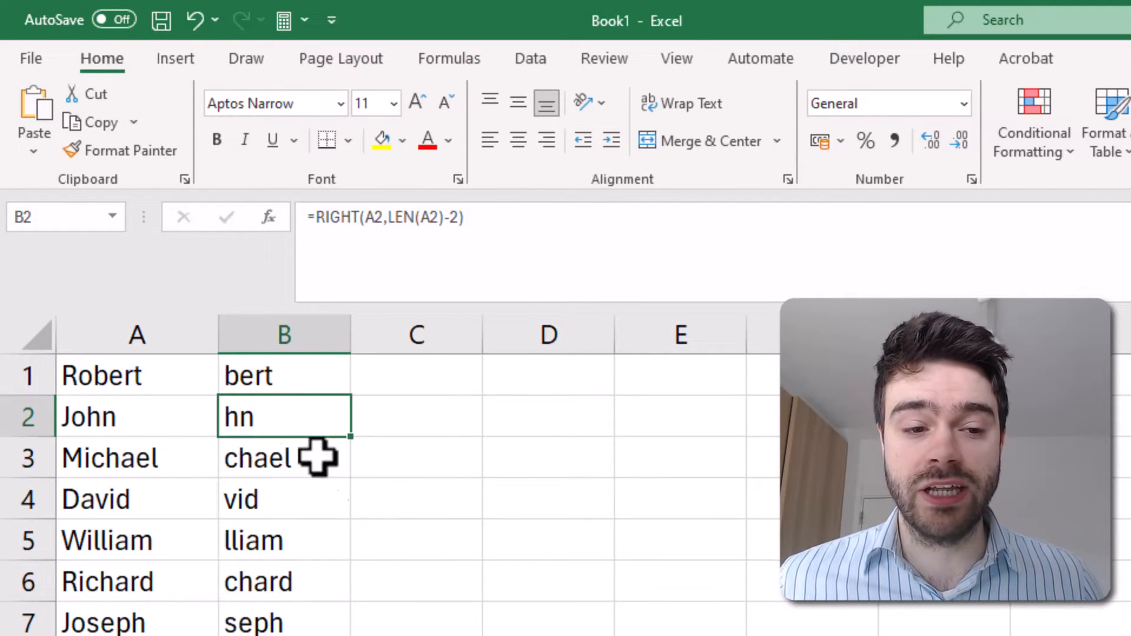
pyautogui.click(283, 499)
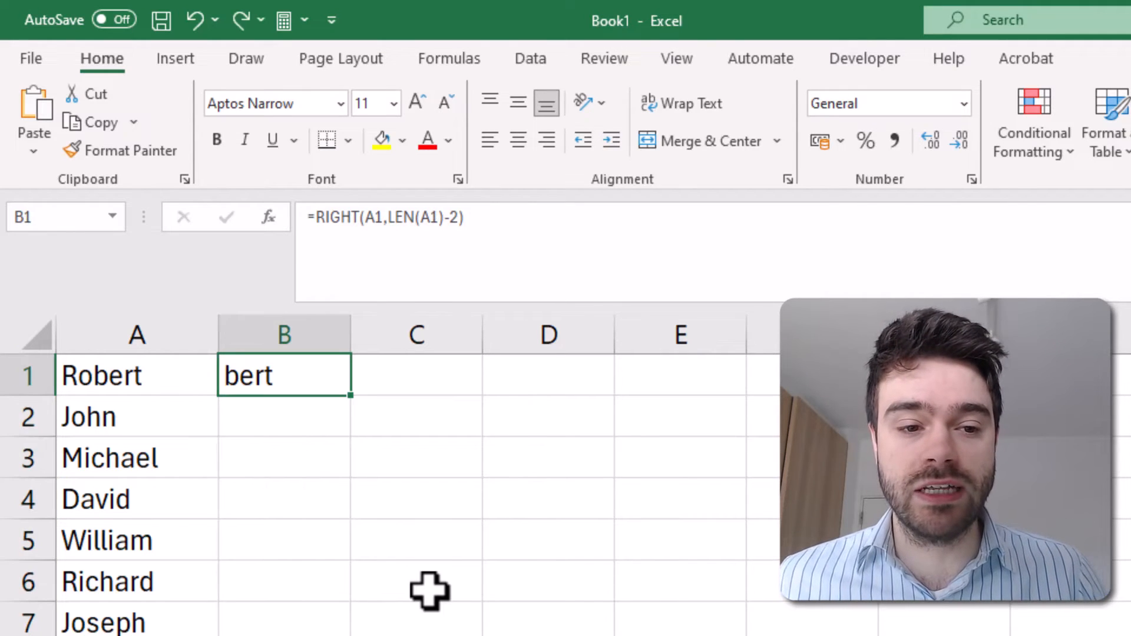
pyautogui.moveTo(501, 269)
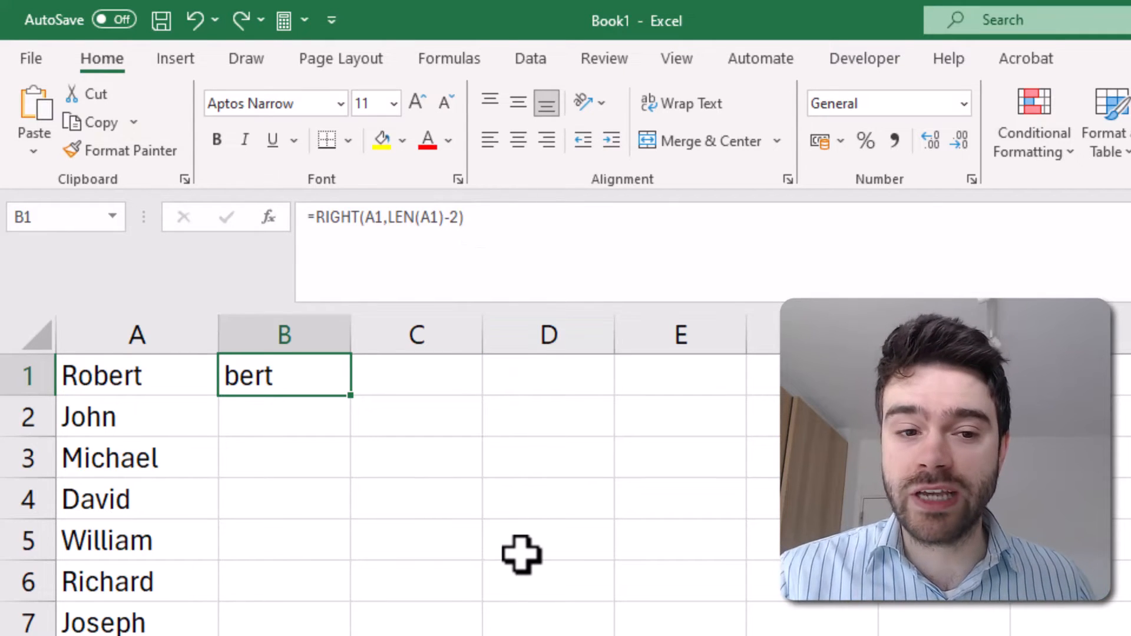
# Step: Put 2 in D1 and replace B1's hard-coded 2 with a D1 reference
pyautogui.click(547, 375)
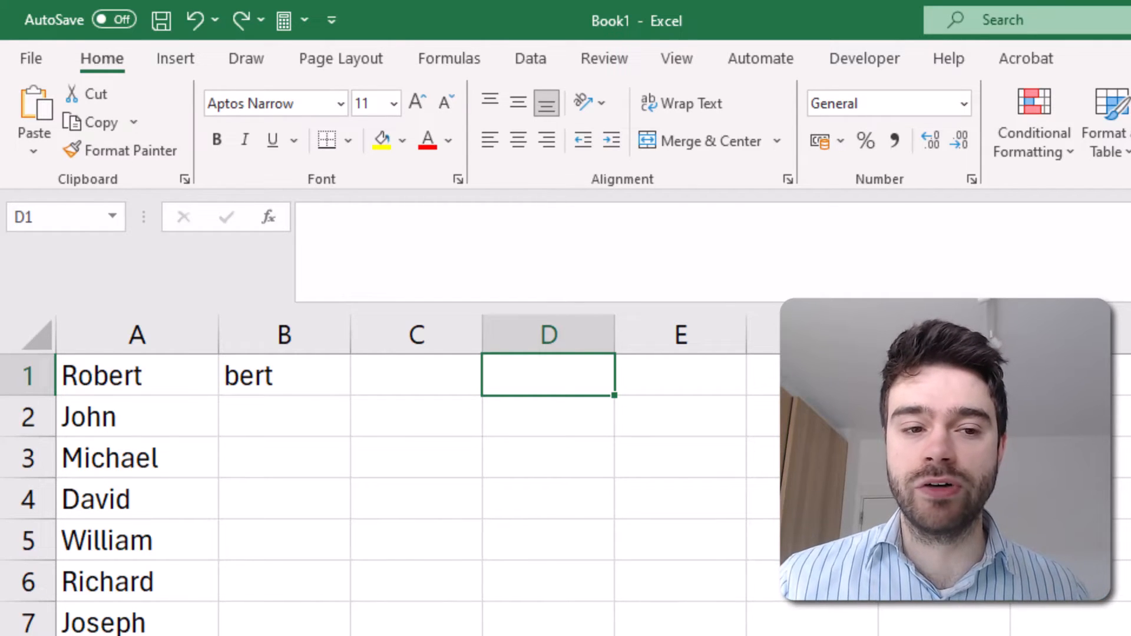
pyautogui.write('2')
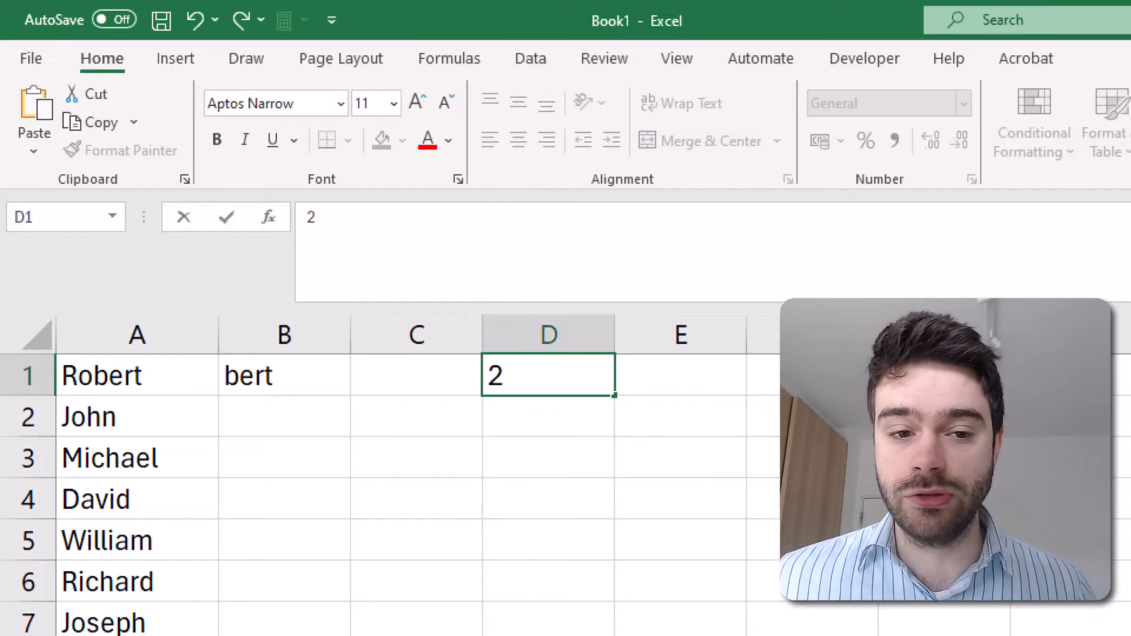
pyautogui.click(283, 375)
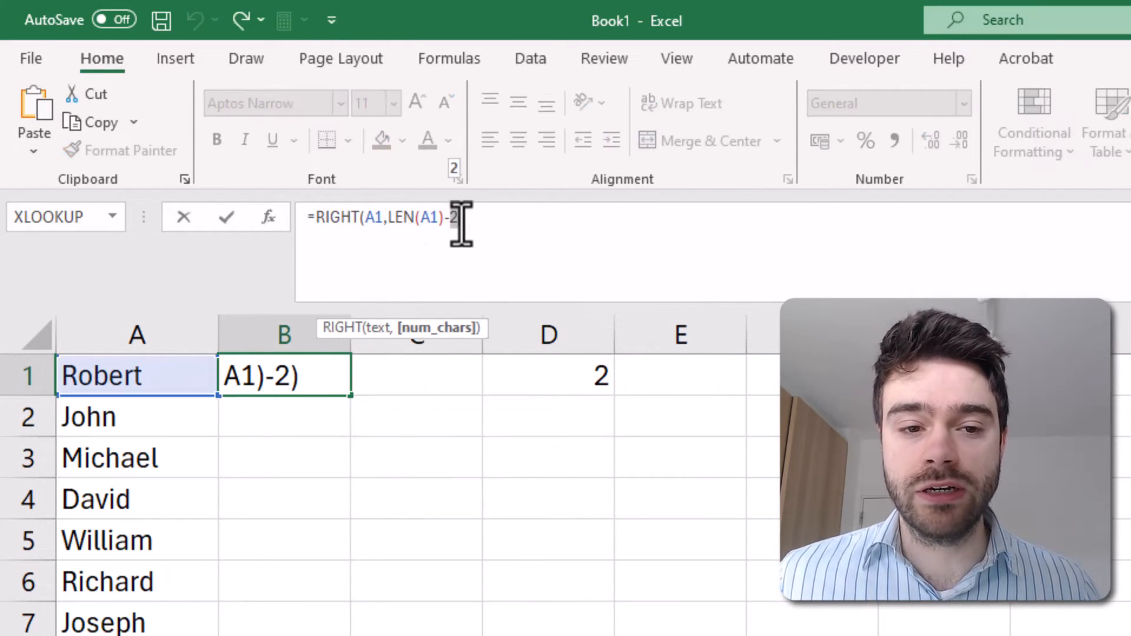
pyautogui.press('Backspace')
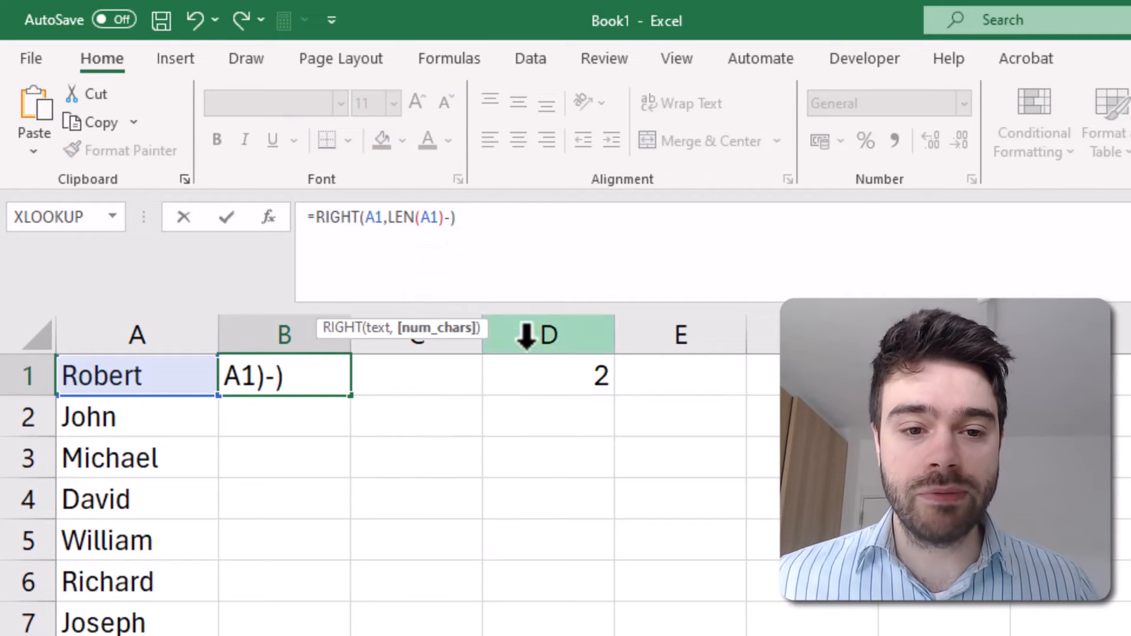
pyautogui.click(548, 375)
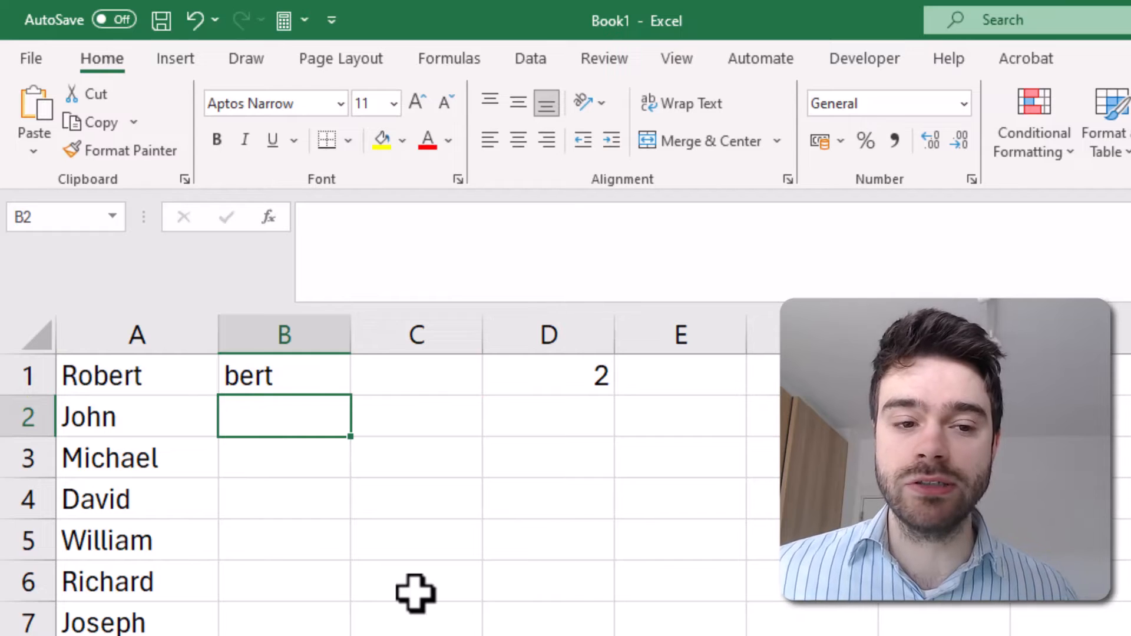
pyautogui.moveTo(335, 379)
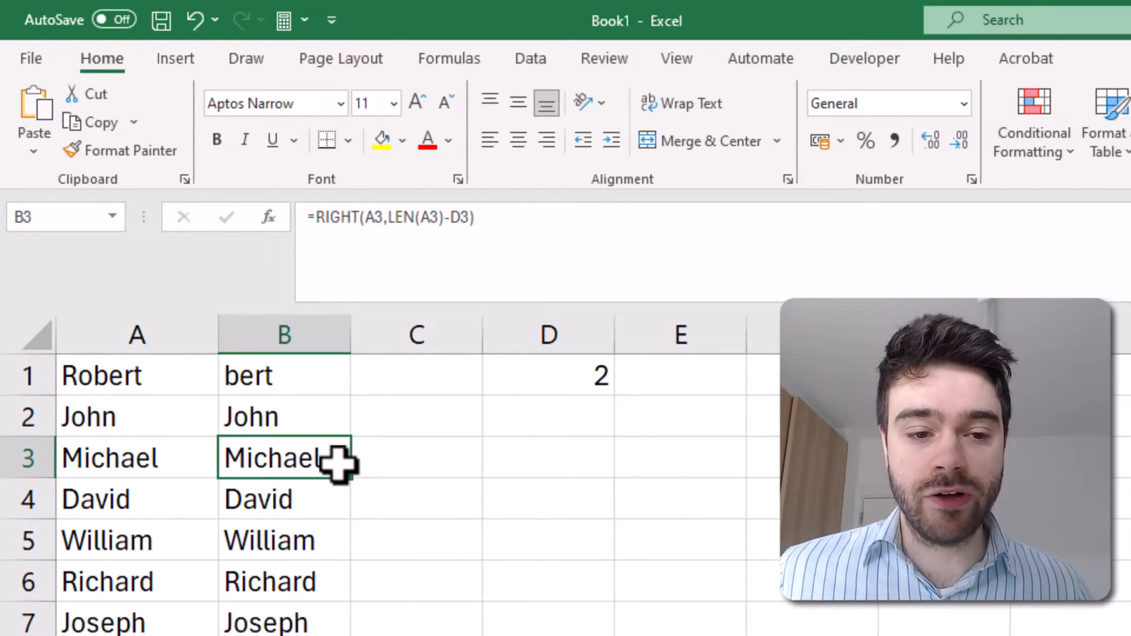
# Step: Inspect B3's copied formula, which references D3 instead of D1
pyautogui.doubleClick(284, 458)
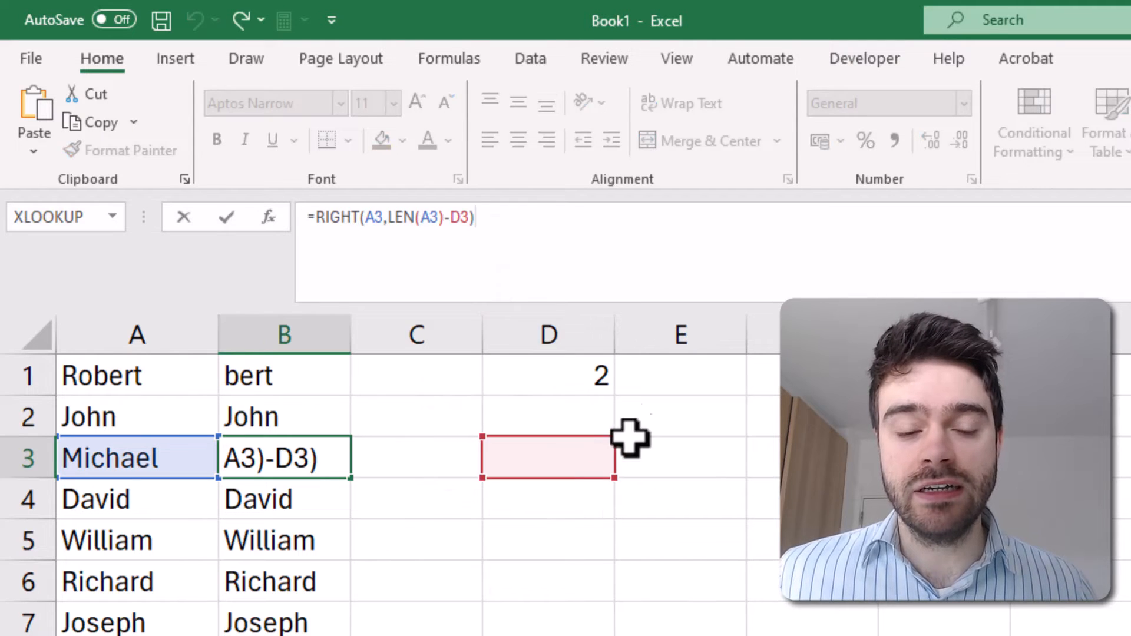
pyautogui.moveTo(546, 544)
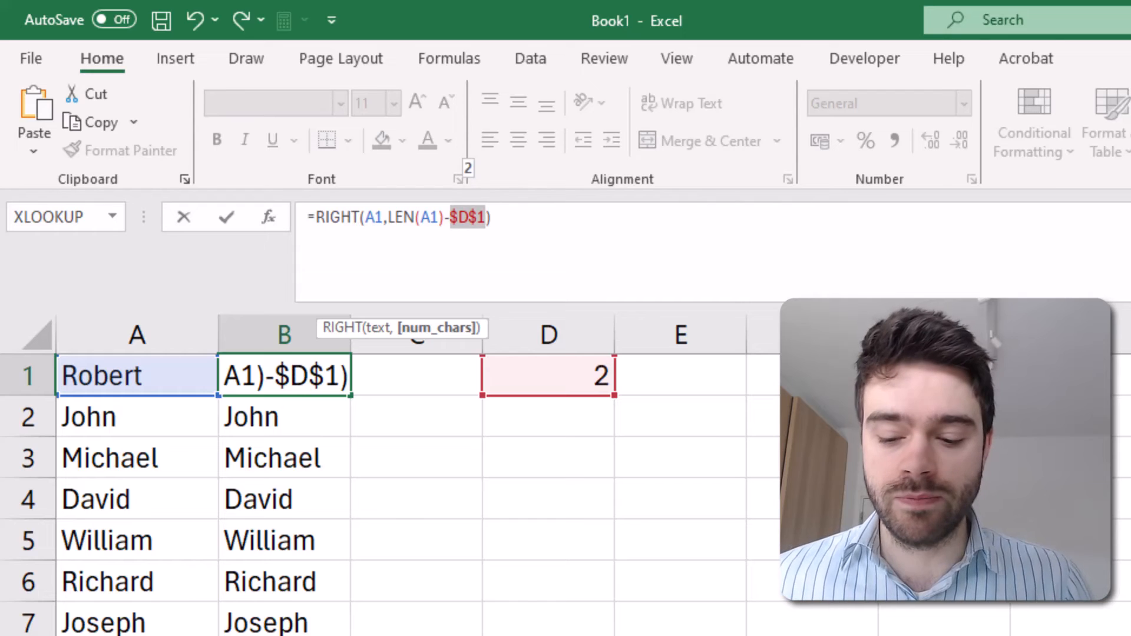
# Step: Commit B1's formula with absolute $D$1 and check B2 and B4 use it
pyautogui.press('Enter')
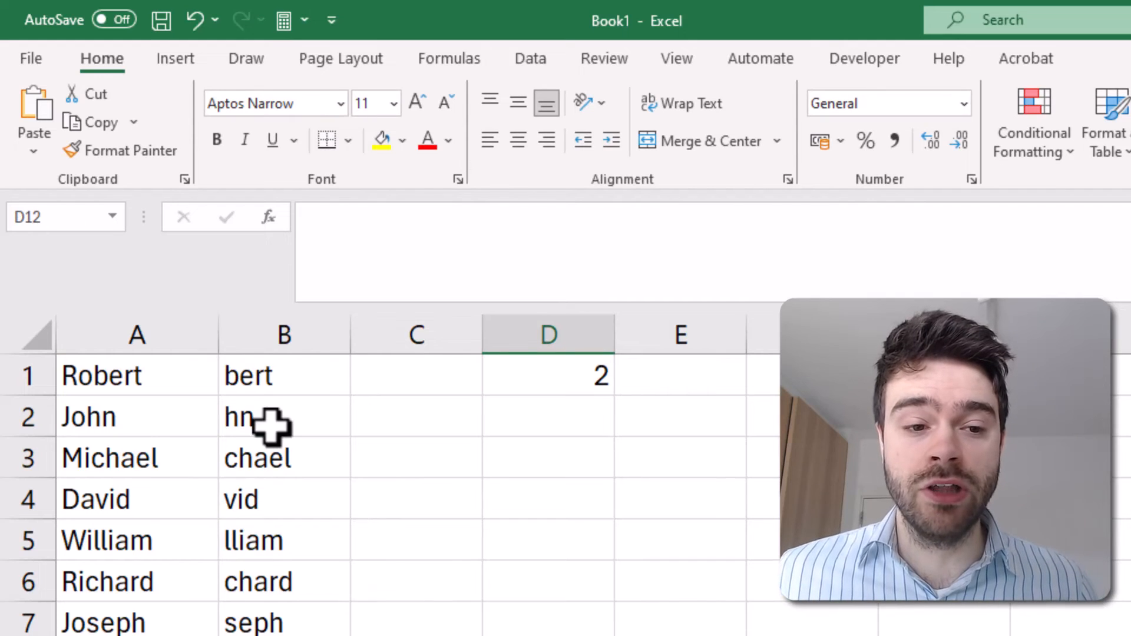
pyautogui.click(283, 417)
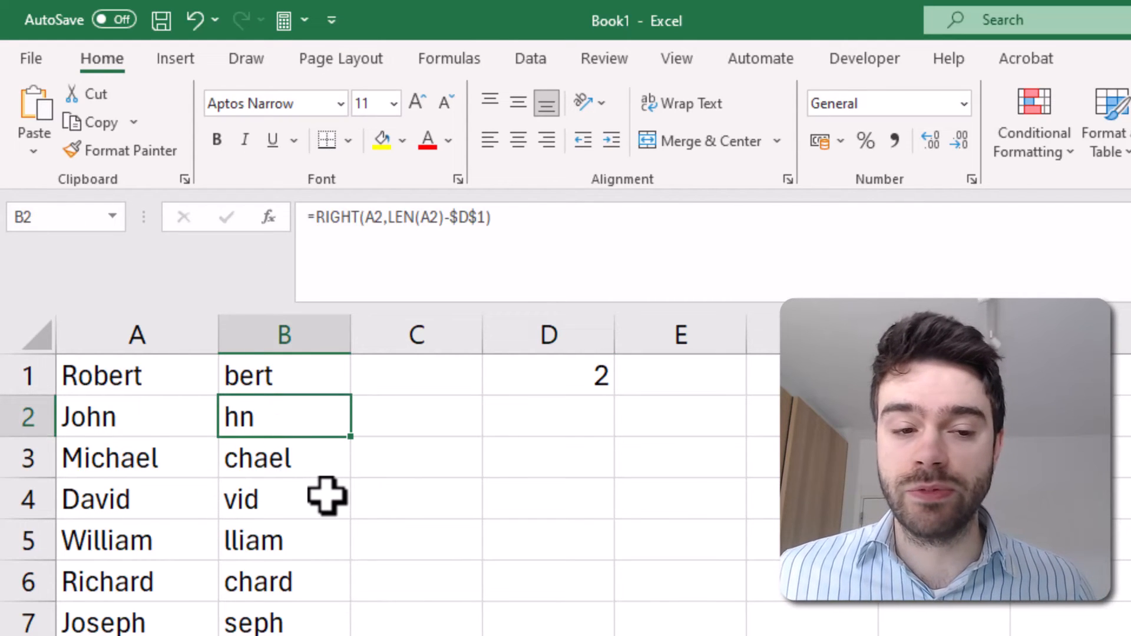
pyautogui.doubleClick(283, 499)
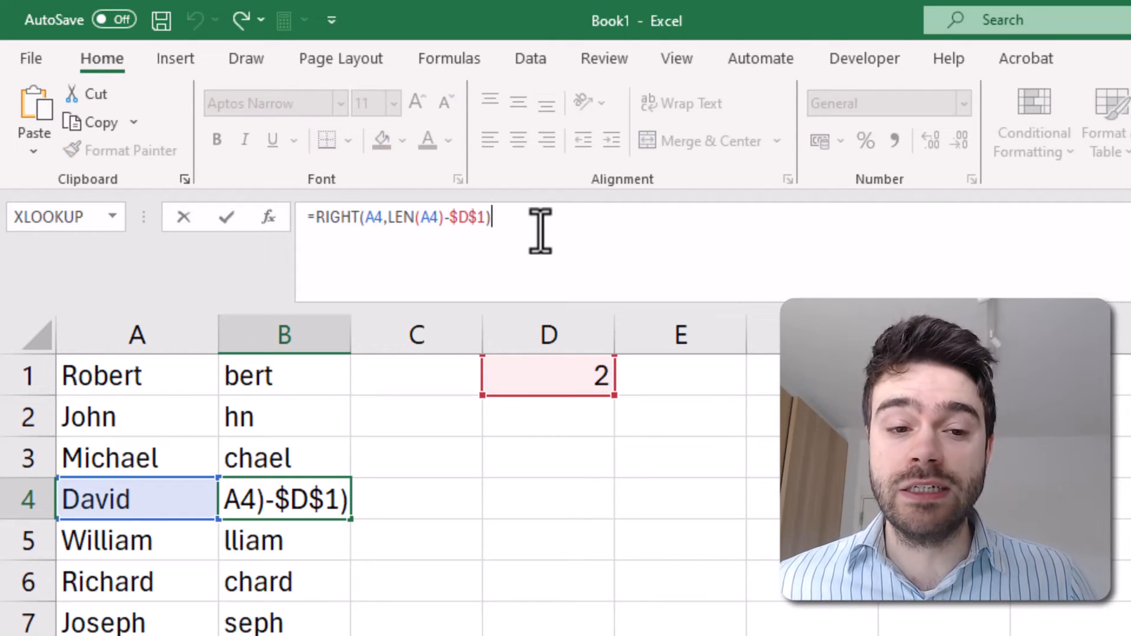
pyautogui.moveTo(572, 523)
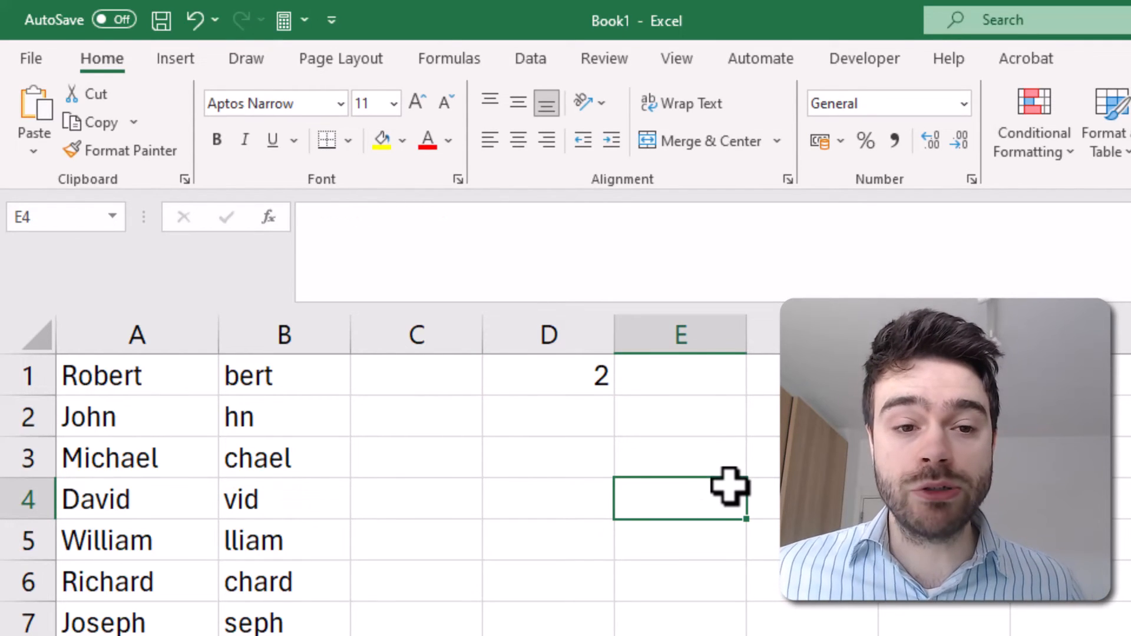
pyautogui.moveTo(559, 389)
pyautogui.write('3')
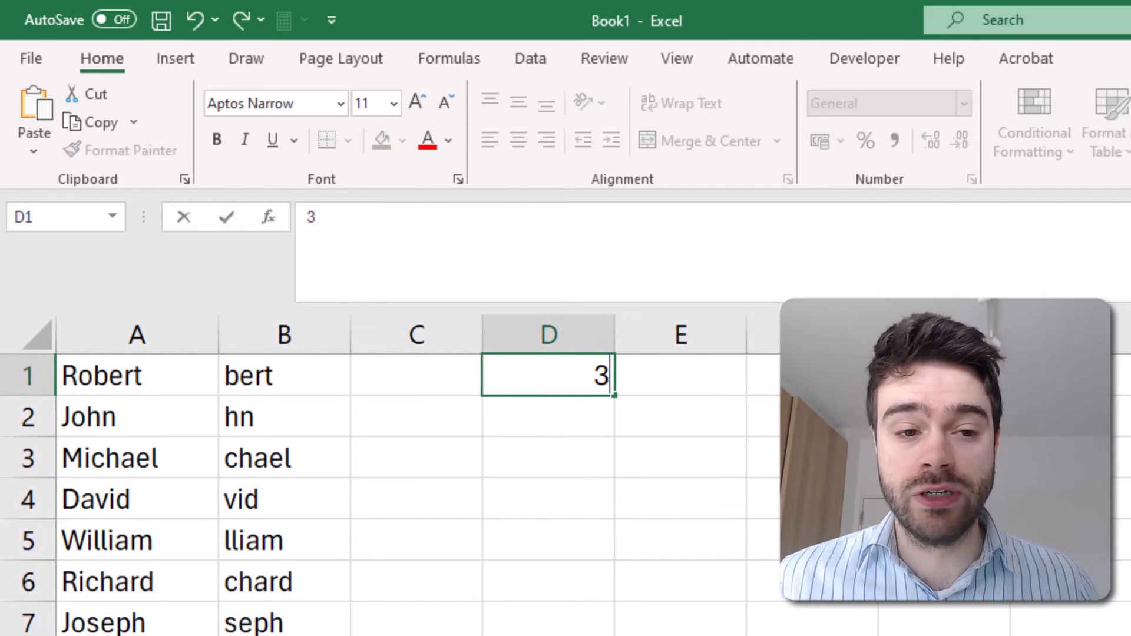
# Step: Commit 1 in D1, trimming names to obert, ohn, ichael, avid
pyautogui.write('1')
pyautogui.press('enter')
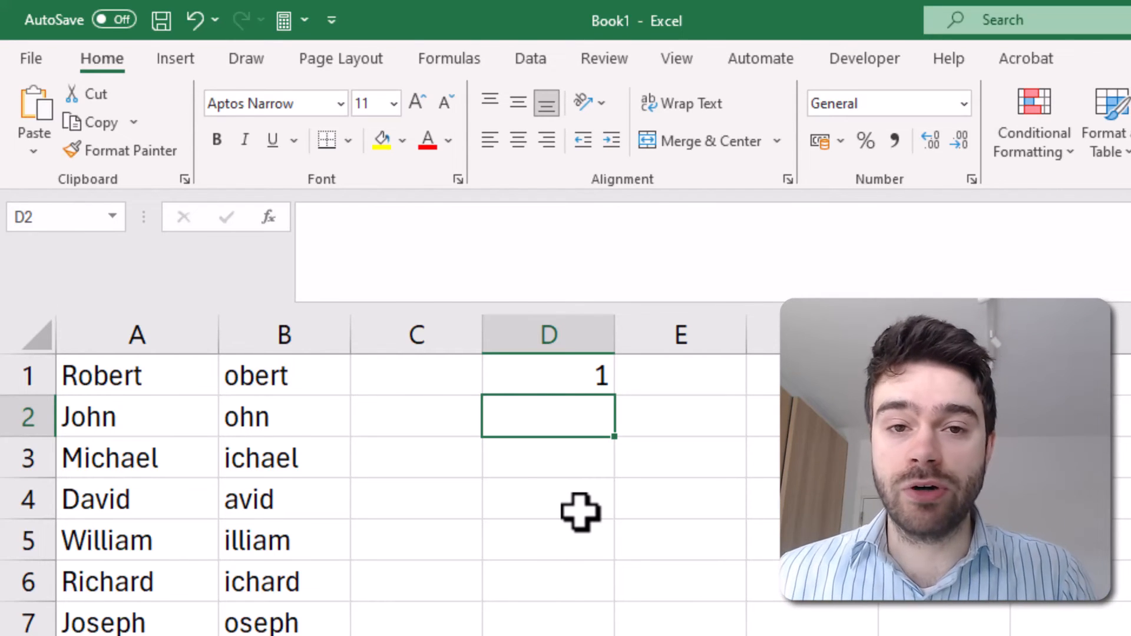
pyautogui.click(417, 375)
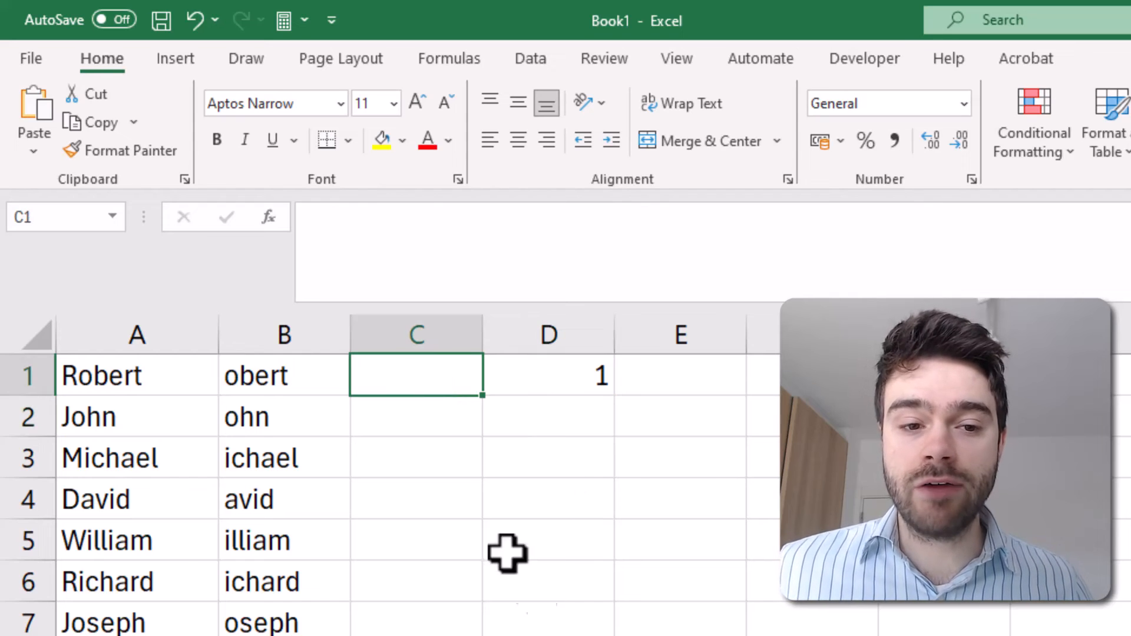
pyautogui.moveTo(552, 619)
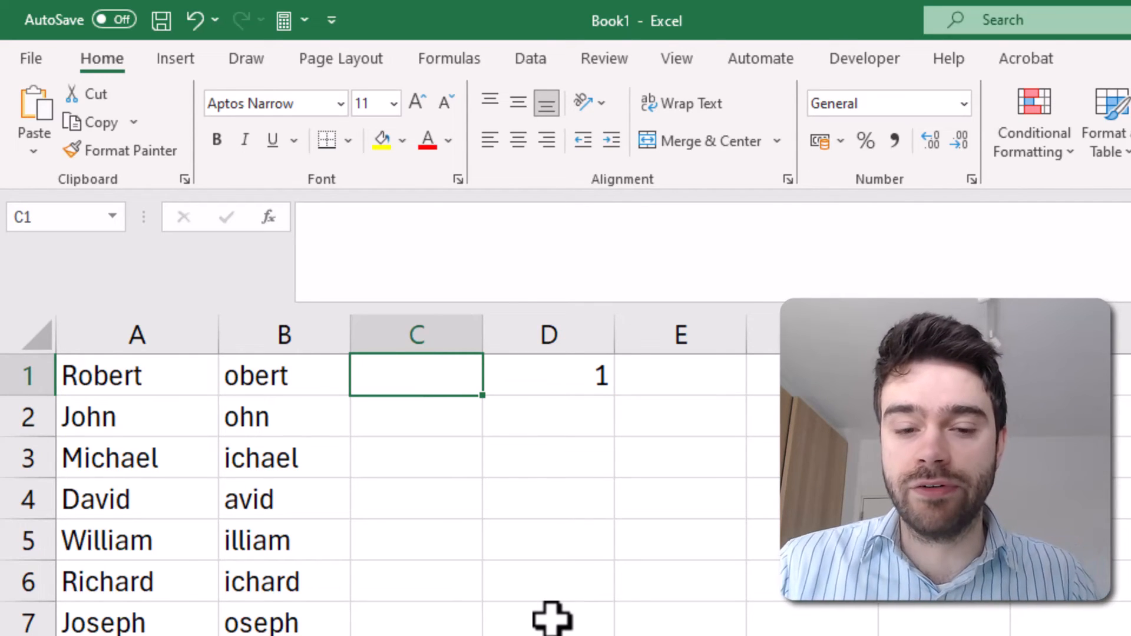
# Step: Enter =LEFT(A1,LEN(A1)-$D$1) in C1, giving Rober and dropping the last letter
pyautogui.write('=LEFT(')
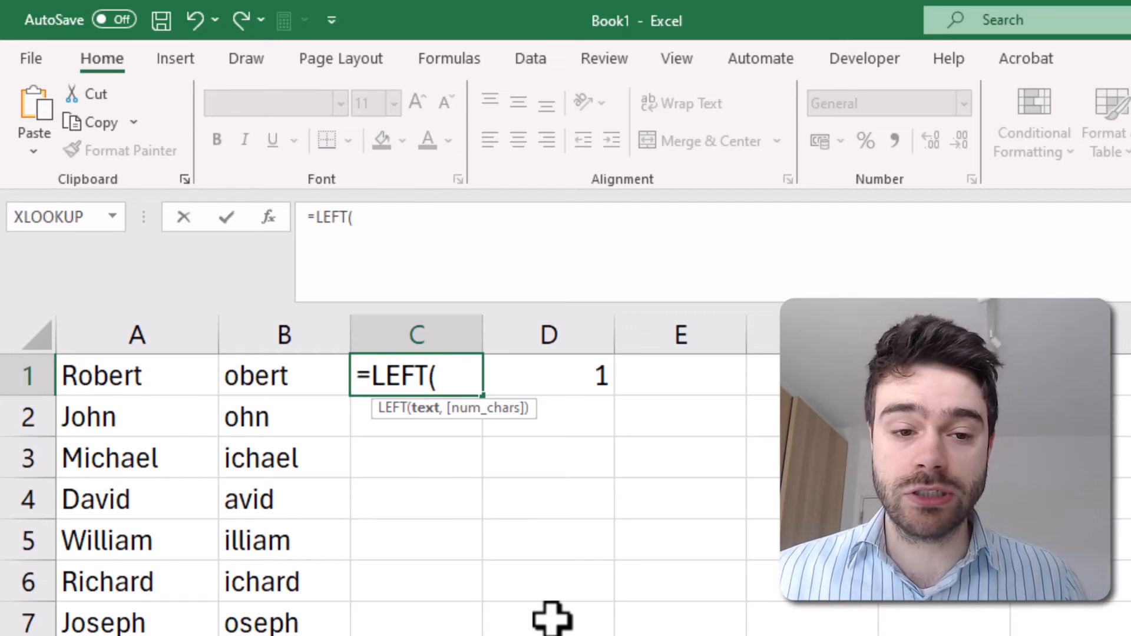
pyautogui.click(136, 375)
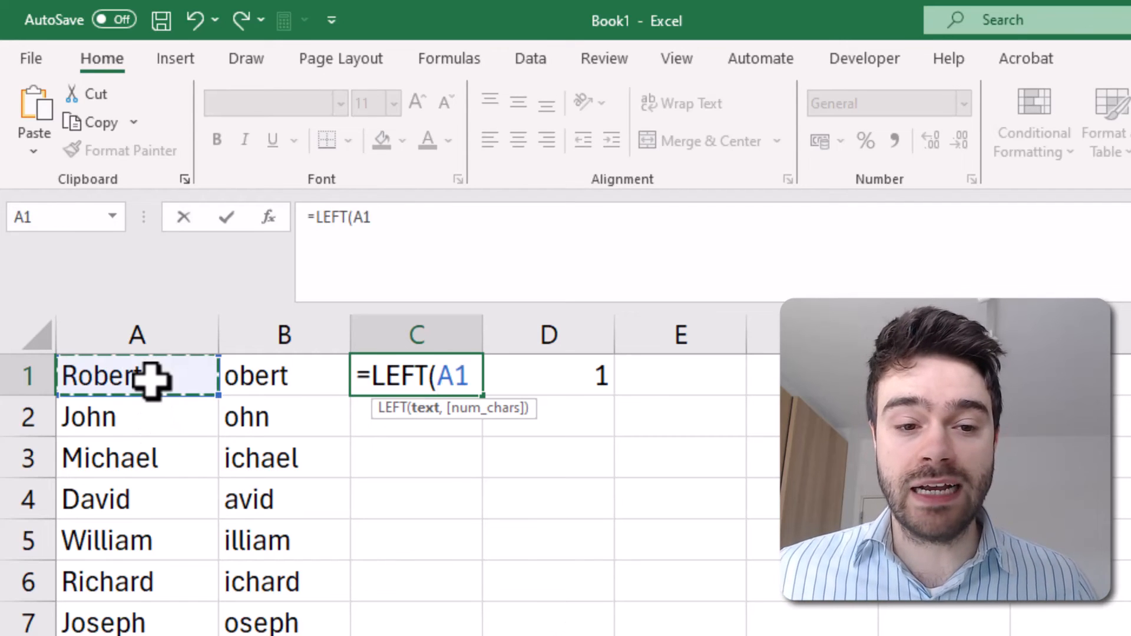
pyautogui.write(',')
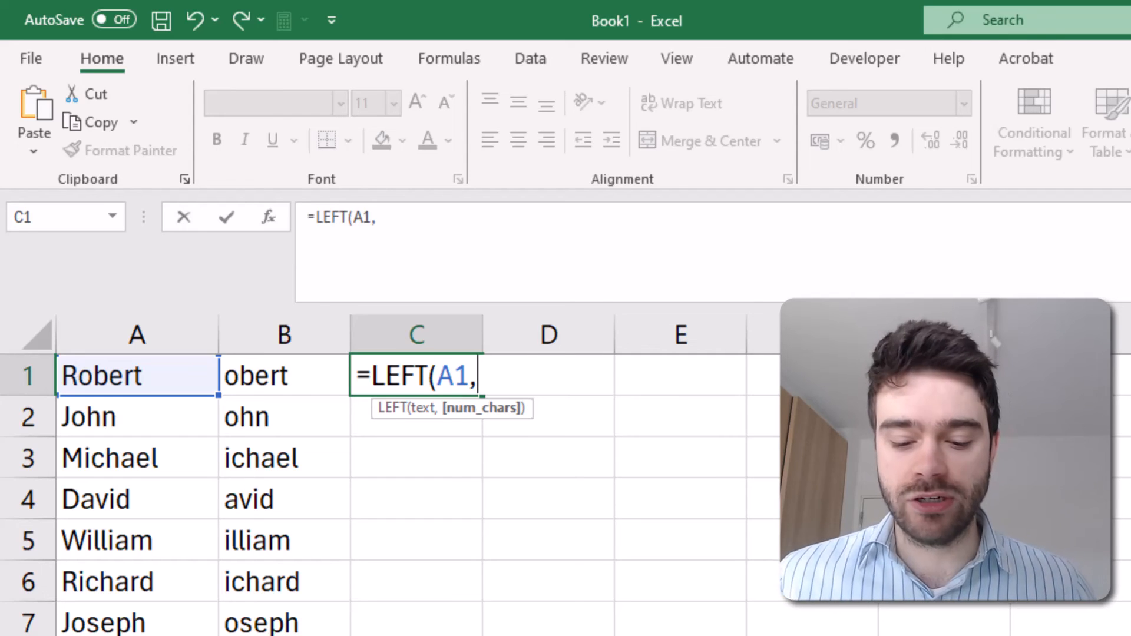
pyautogui.write('LEN(')
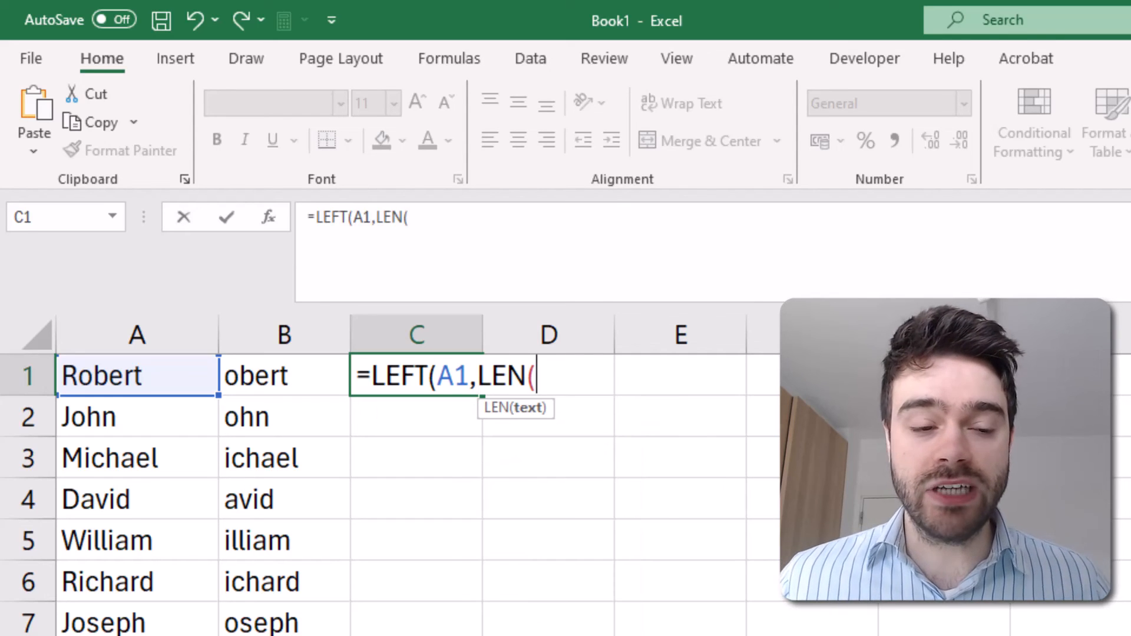
pyautogui.click(136, 376)
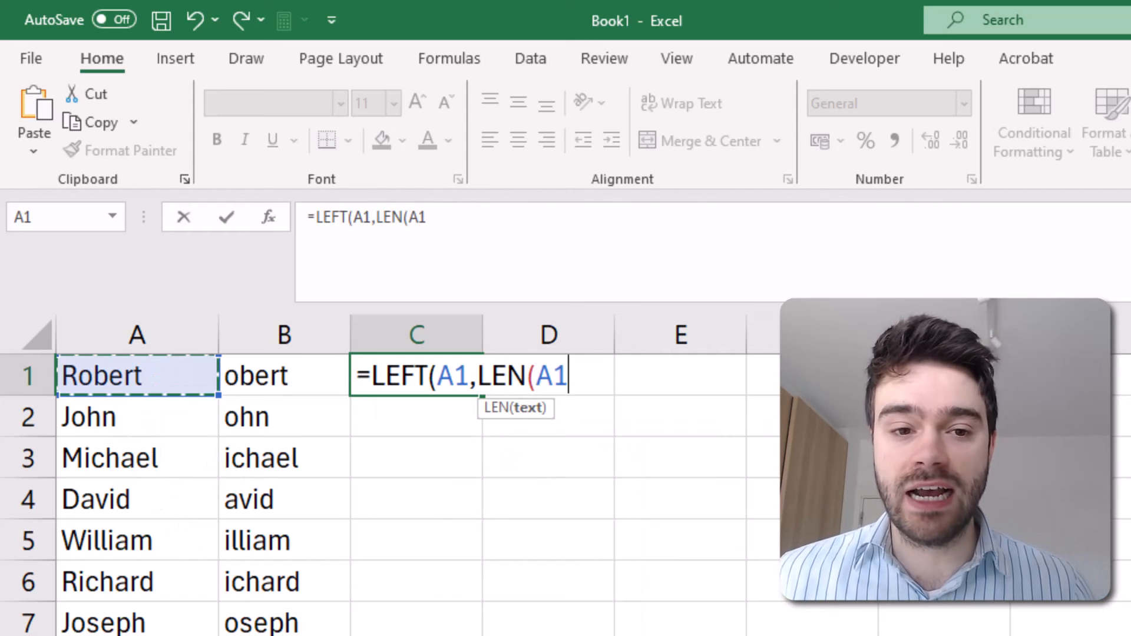
pyautogui.write(')')
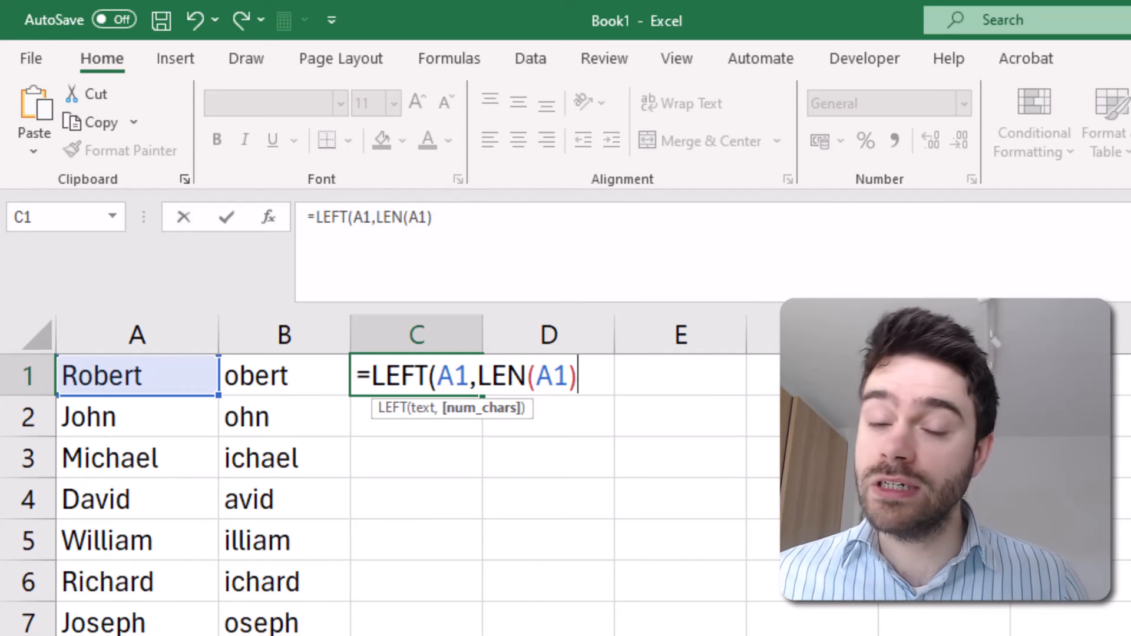
pyautogui.write('-')
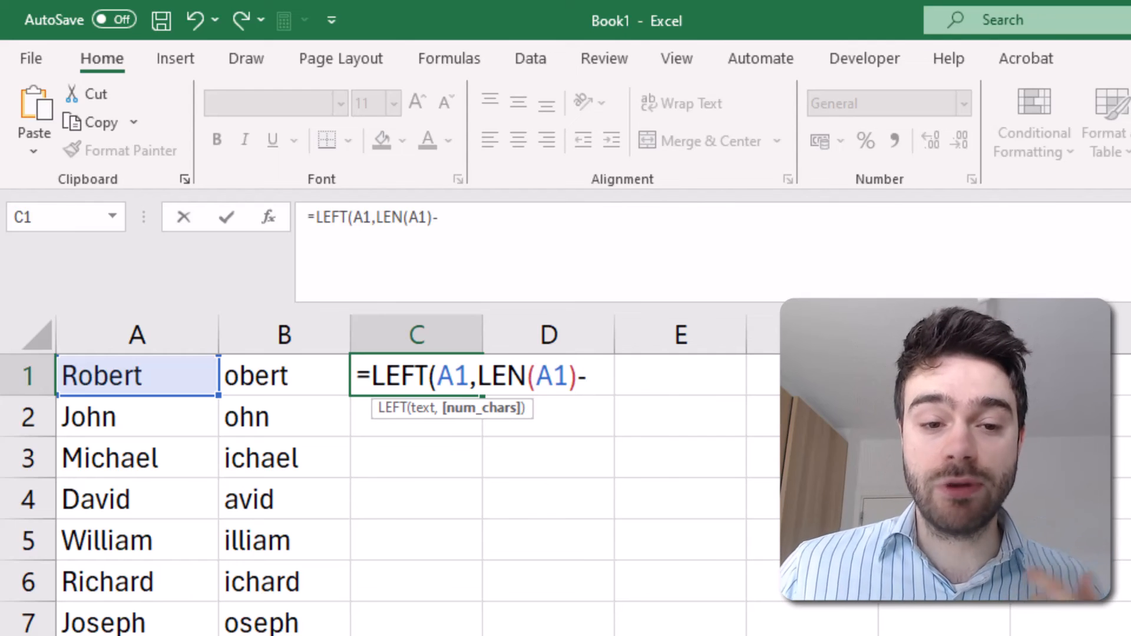
pyautogui.moveTo(609, 396)
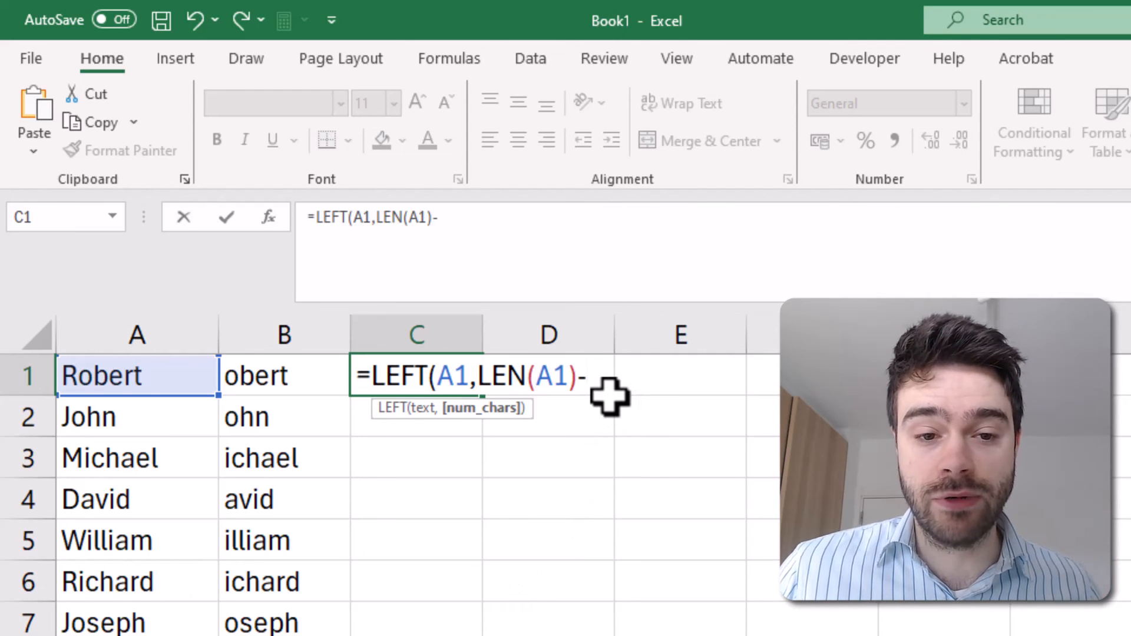
pyautogui.click(549, 375)
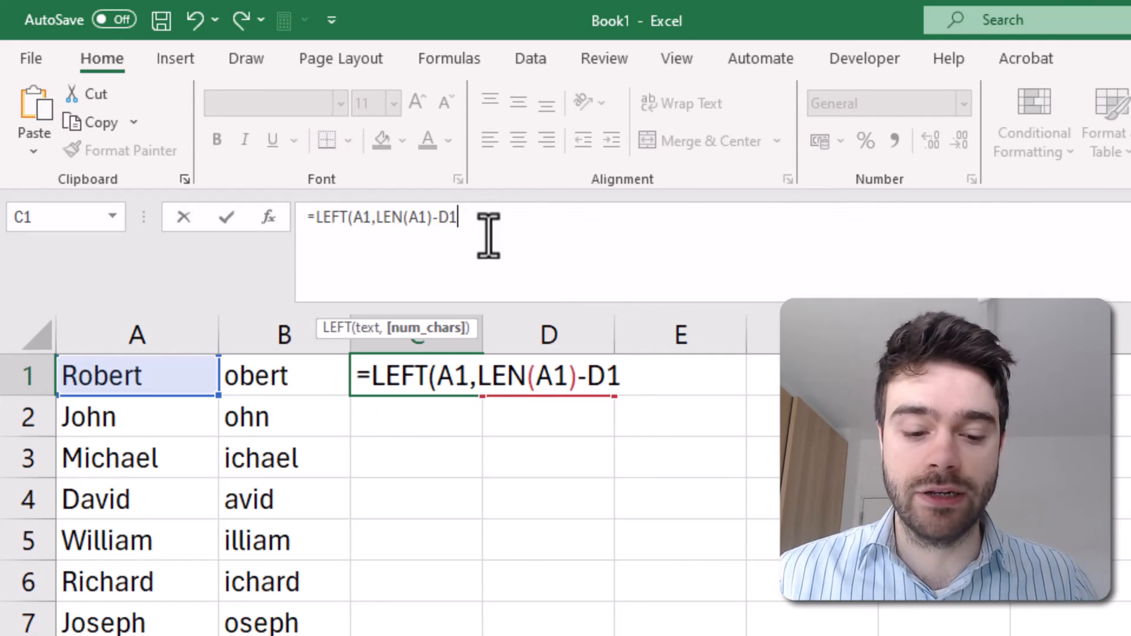
pyautogui.press('f4')
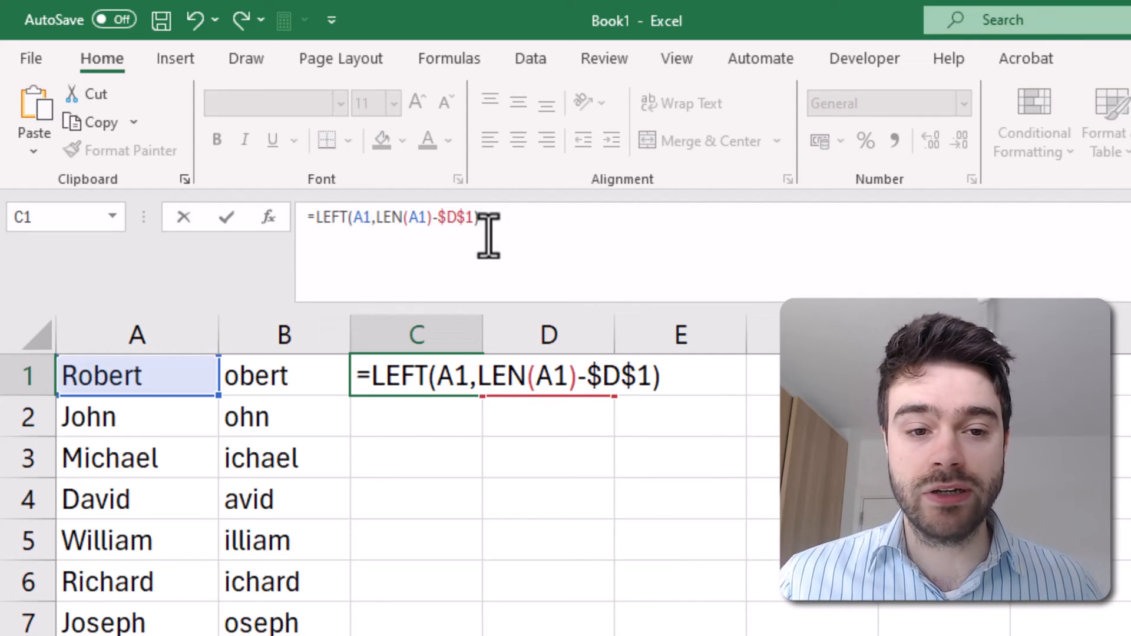
pyautogui.press('enter')
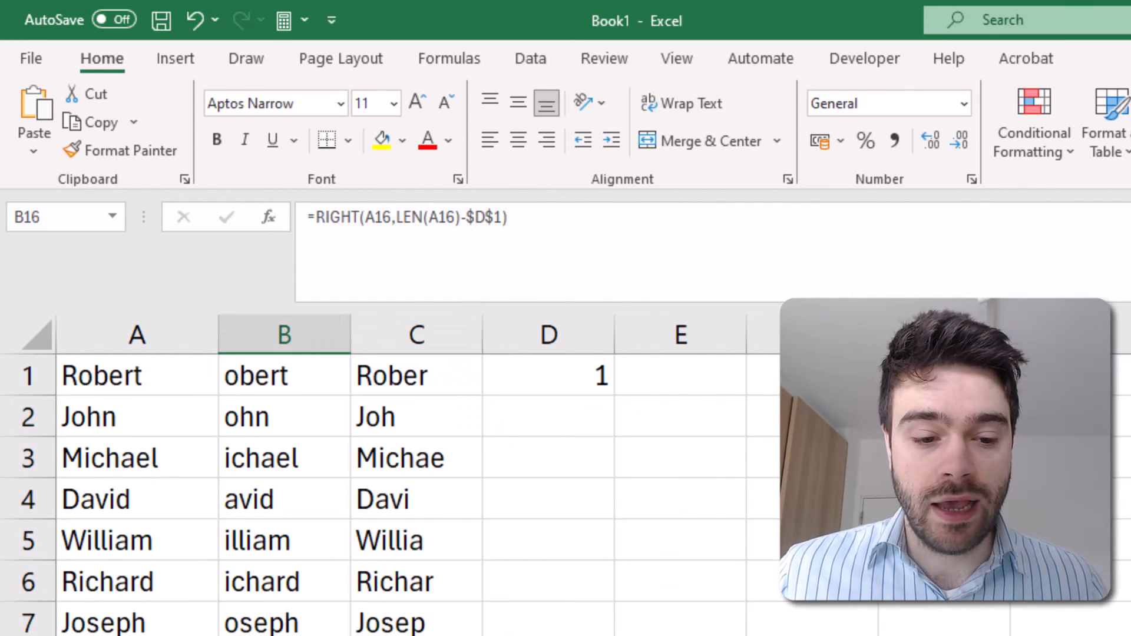
# Step: Check the C2 and C6 trimming formulas, then set D1 to 3 (B: ert, C: Rob)
pyautogui.click(417, 417)
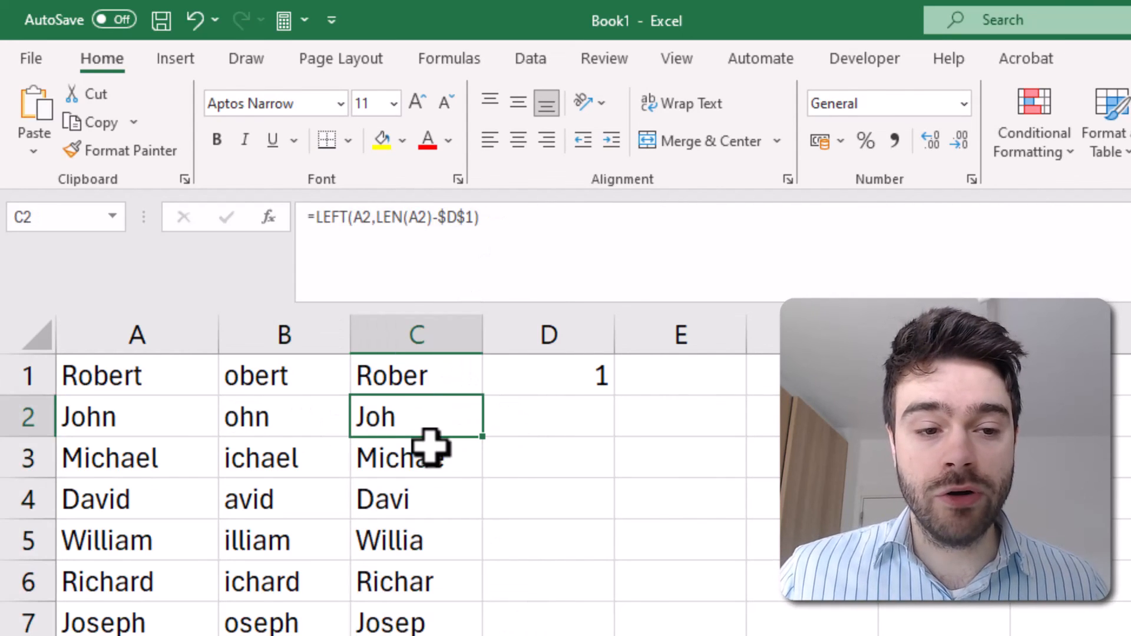
pyautogui.click(416, 582)
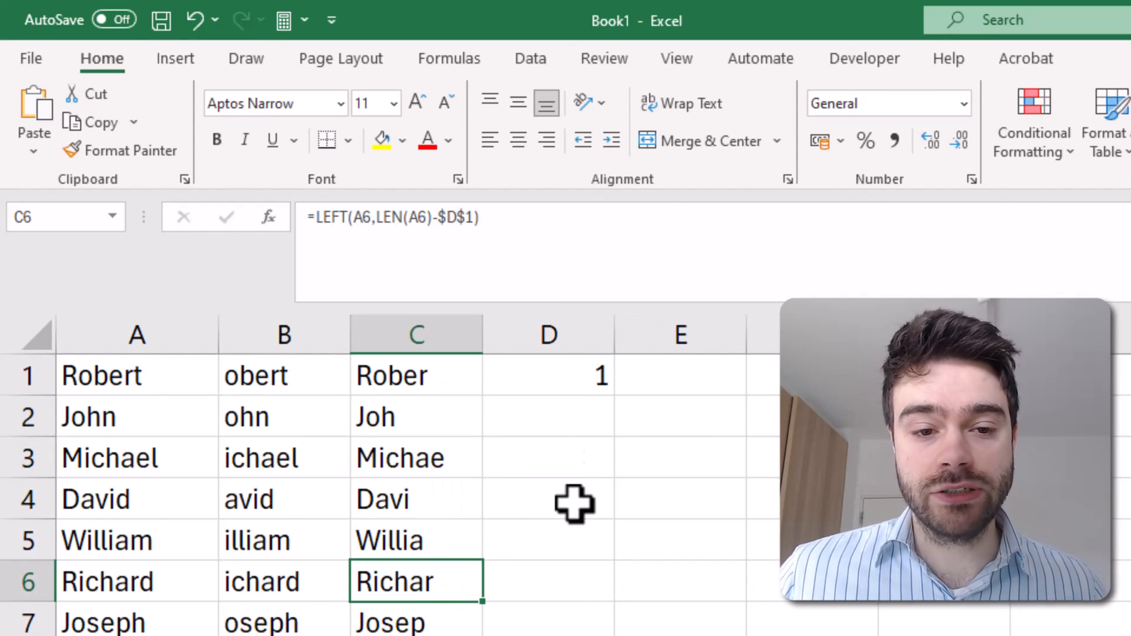
pyautogui.click(547, 376)
pyautogui.write('3')
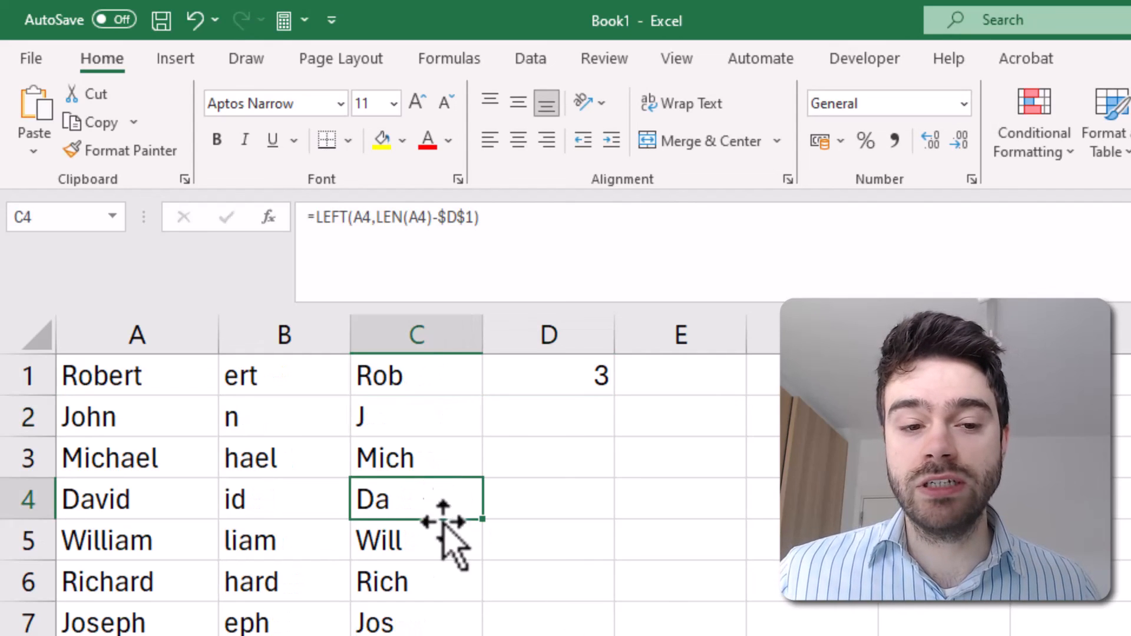
pyautogui.click(549, 375)
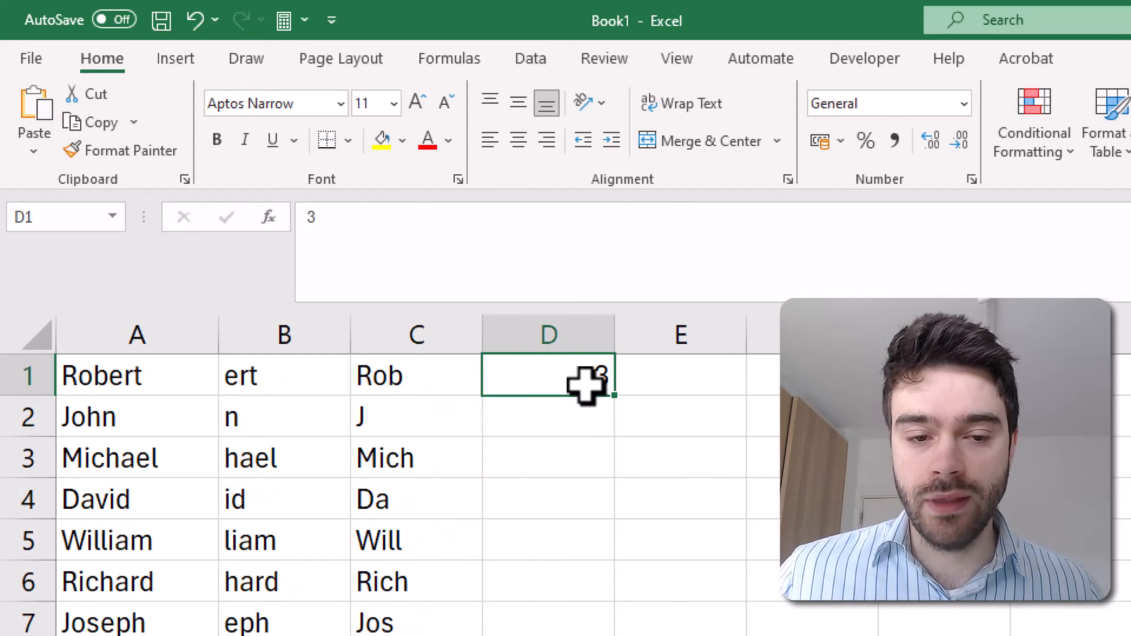